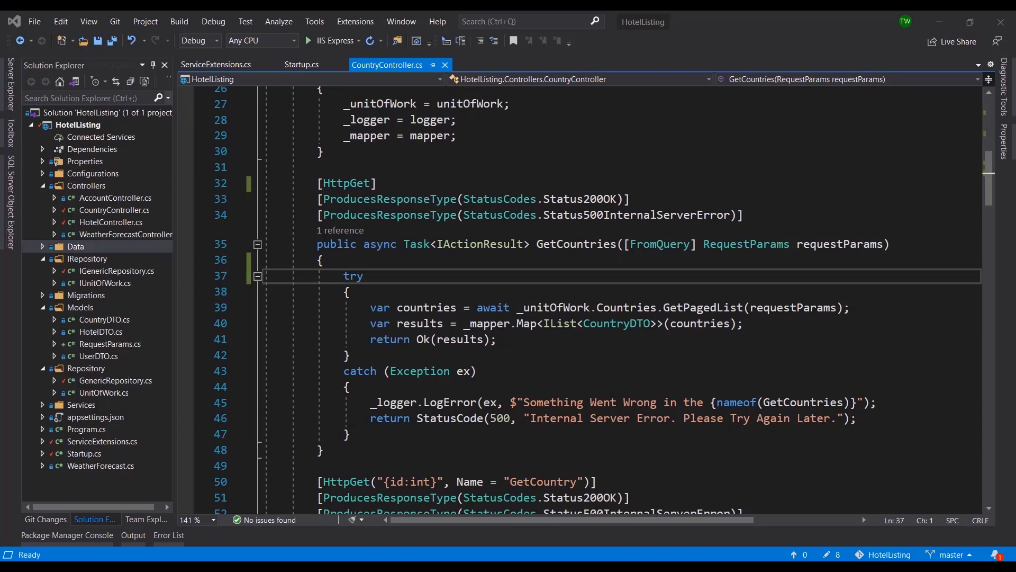
# Review the try/catch blocks in CountryController's GetCountries action
pyautogui.click(354, 275)
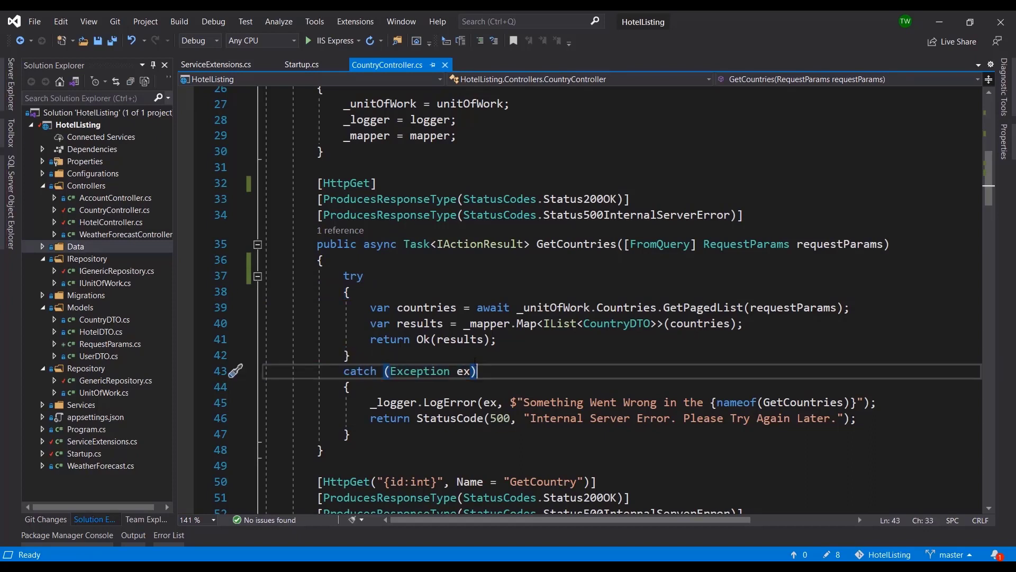
pyautogui.scroll(-3)
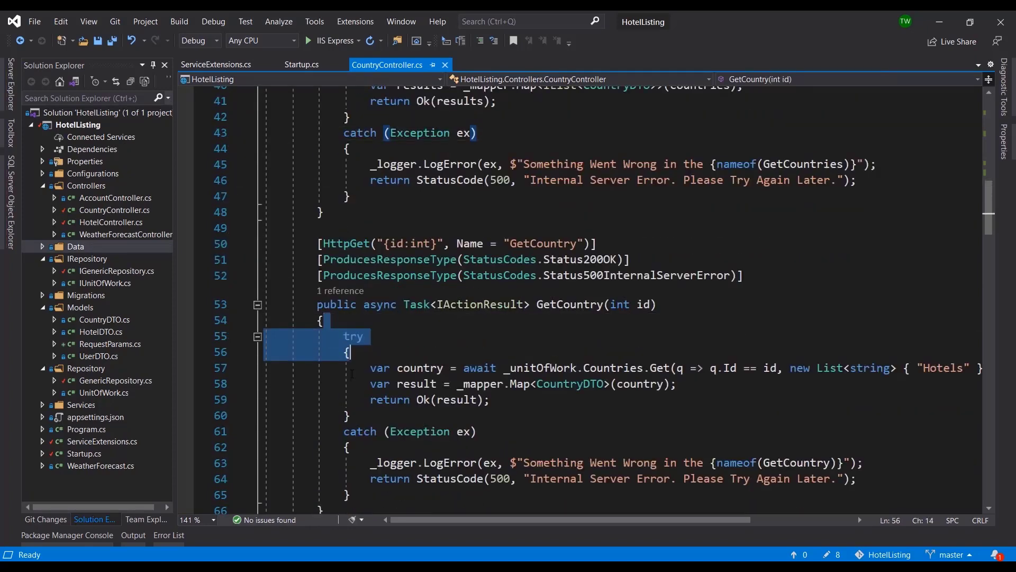
pyautogui.scroll(-3)
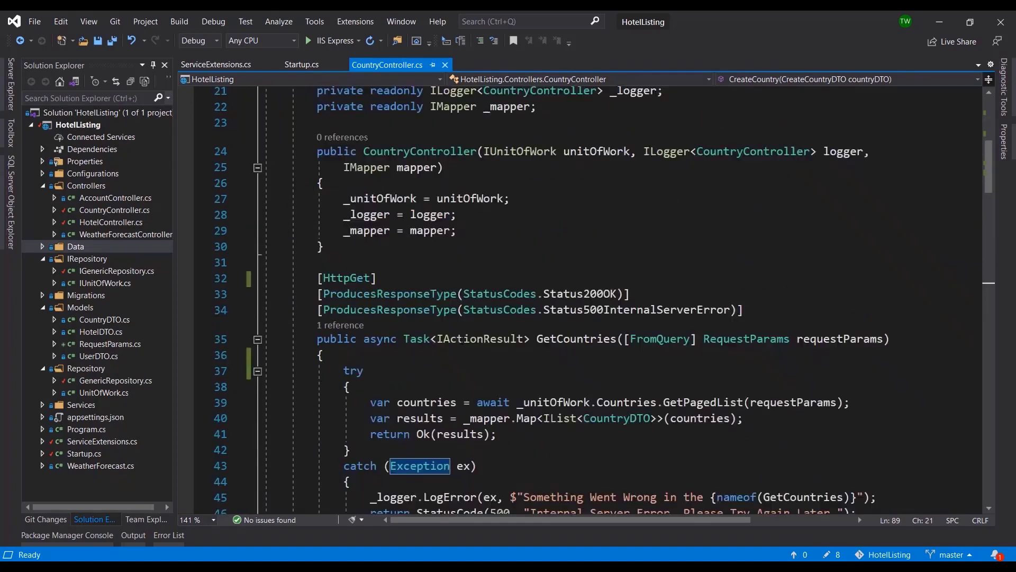
pyautogui.scroll(-3)
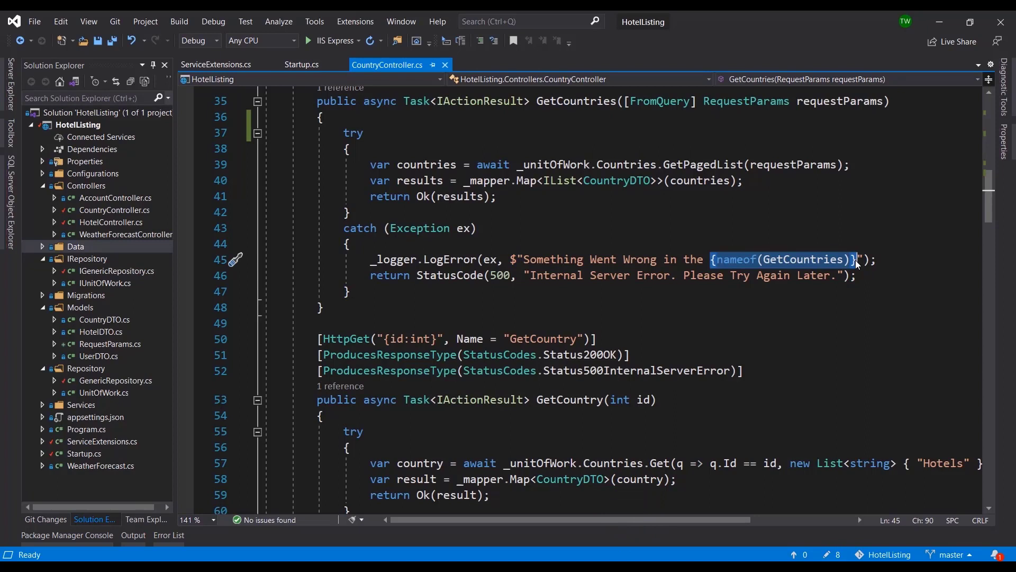
pyautogui.moveTo(725, 258)
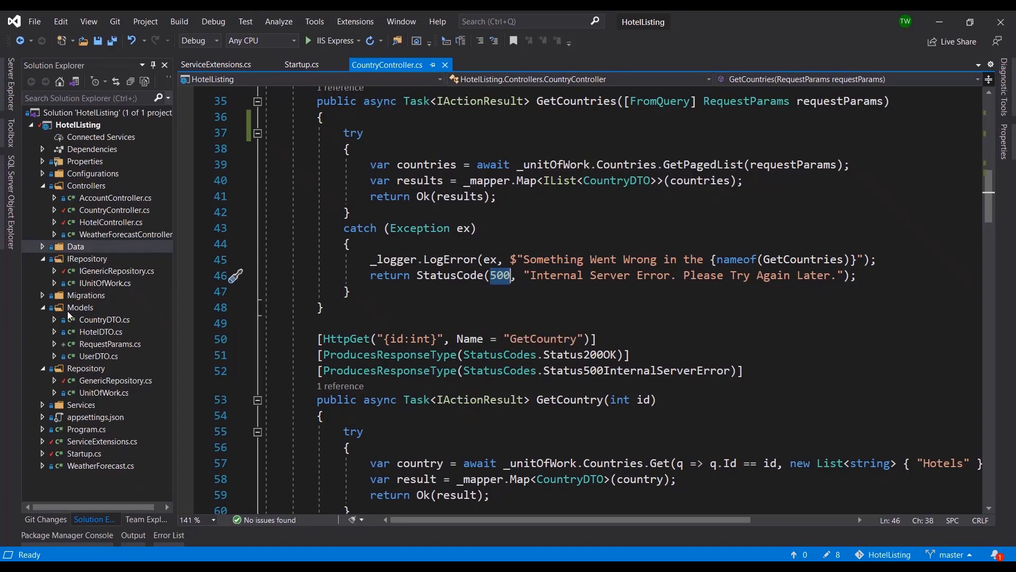
# Add a new Error class to the Models folder with StatusCode, Message and a JSON ToString
pyautogui.rightClick(79, 307)
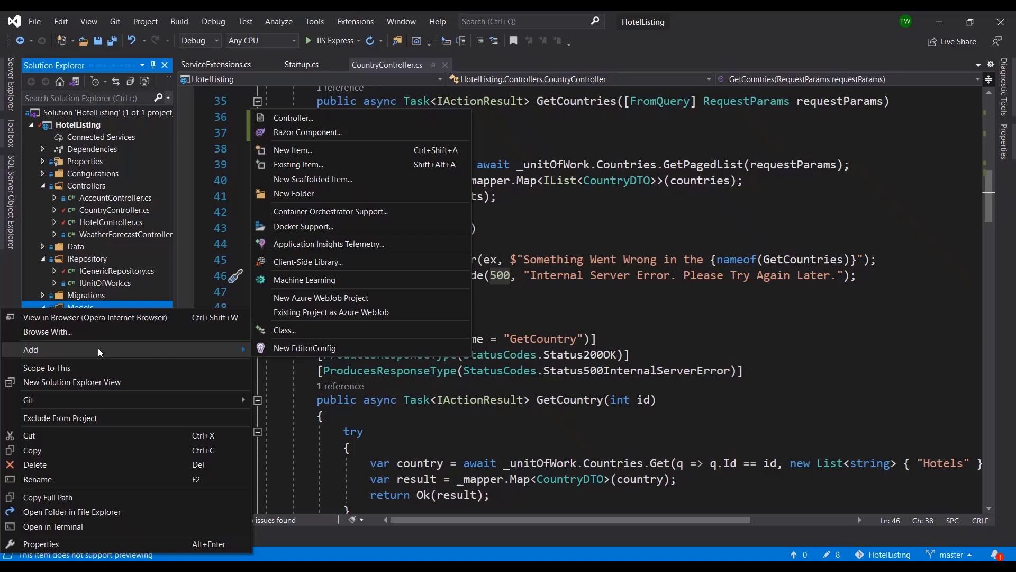
pyautogui.click(283, 330)
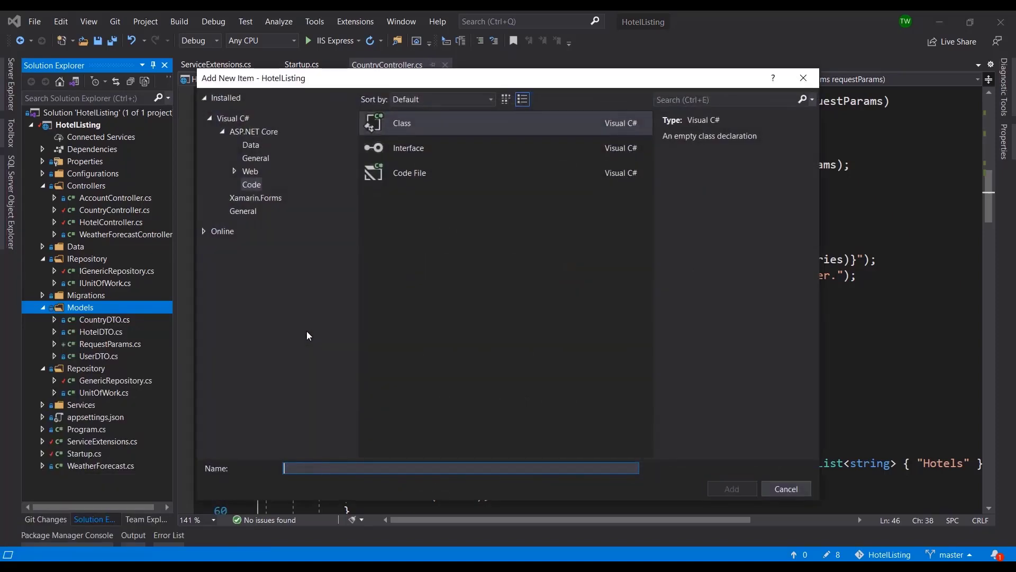
pyautogui.click(732, 488)
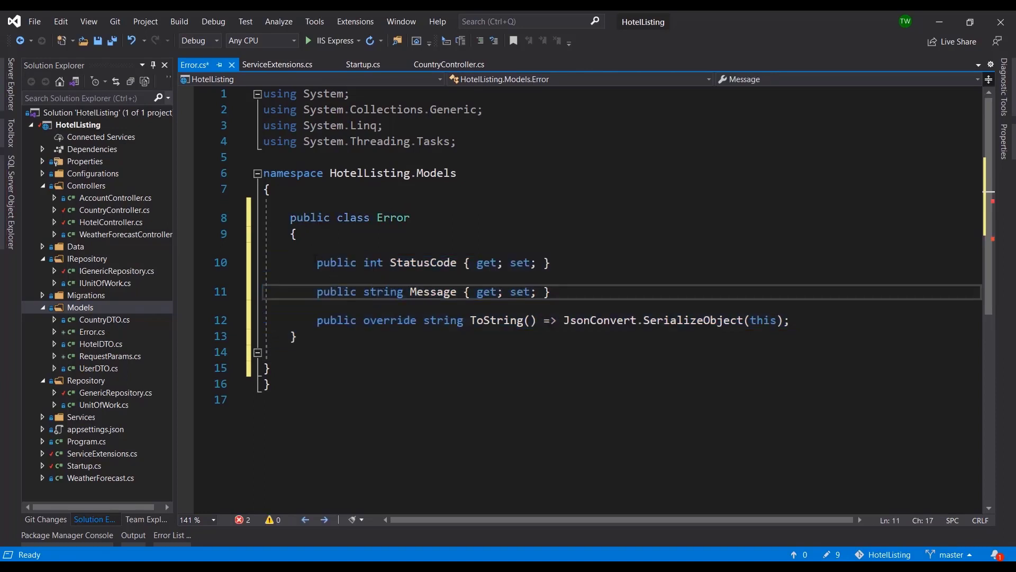
pyautogui.click(431, 263)
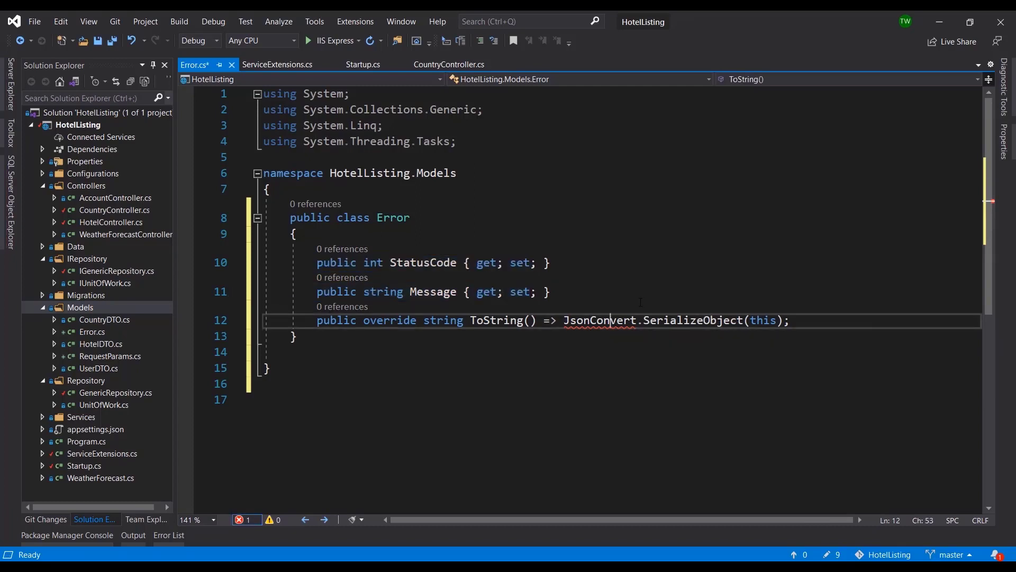
# Resolve JsonConvert by importing Newtonsoft.Json and save the Error class
pyautogui.click(235, 320)
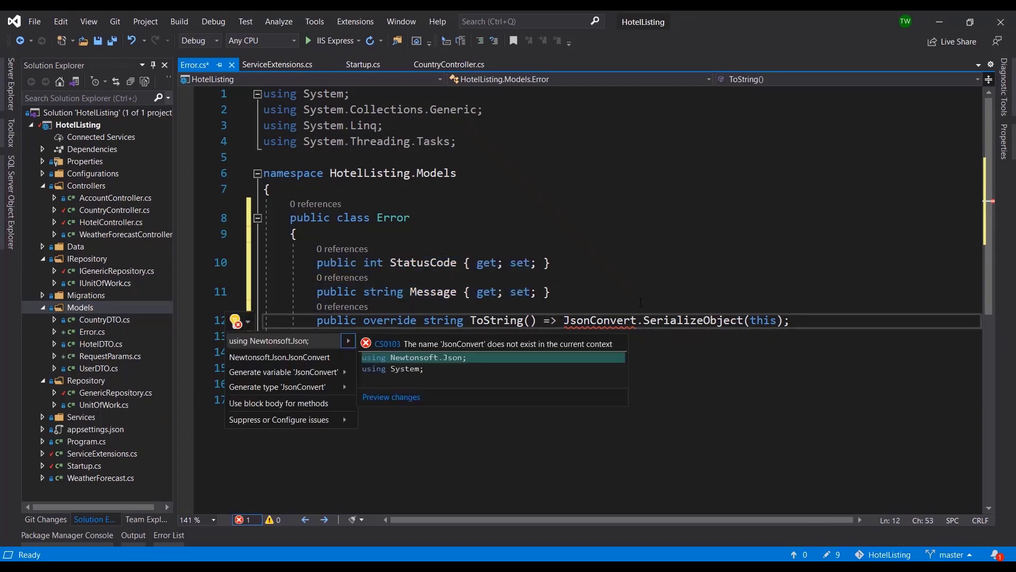
pyautogui.click(280, 357)
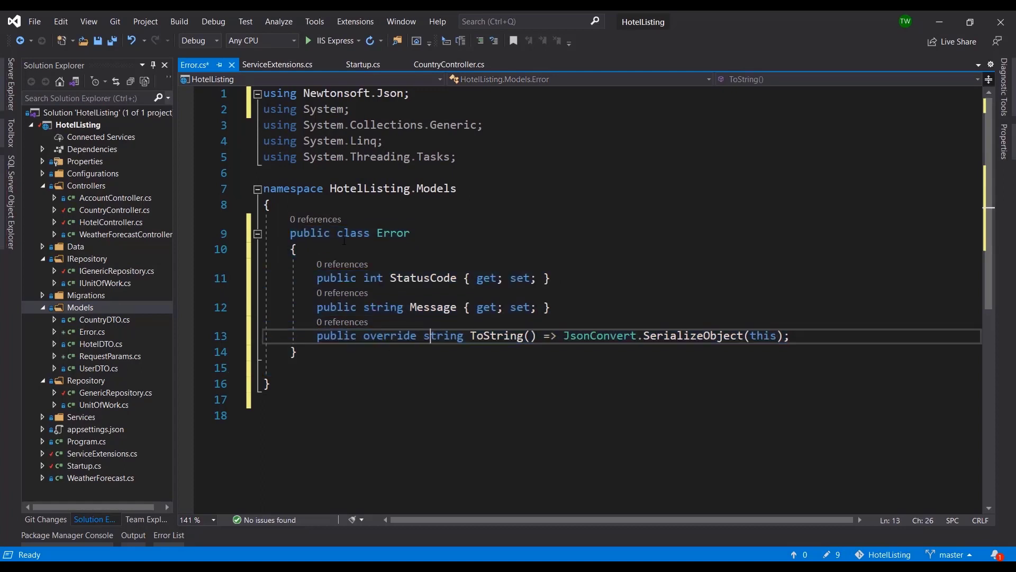
pyautogui.press('ctrl+s')
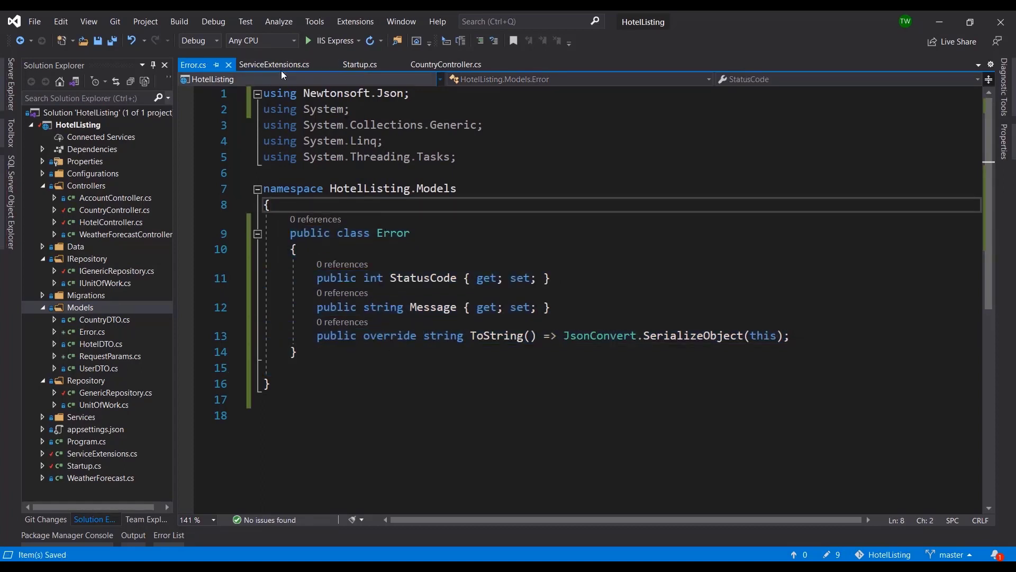
# Add an empty static ConfigureExceptionHandler(this IApplicationBuilder app) method to ServiceExtensions
pyautogui.click(360, 64)
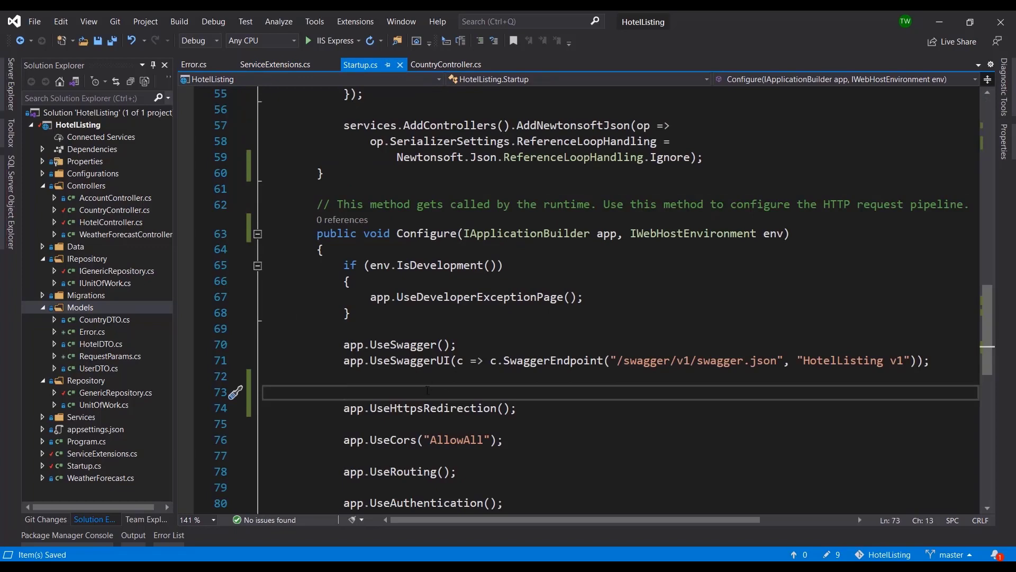
pyautogui.click(275, 65)
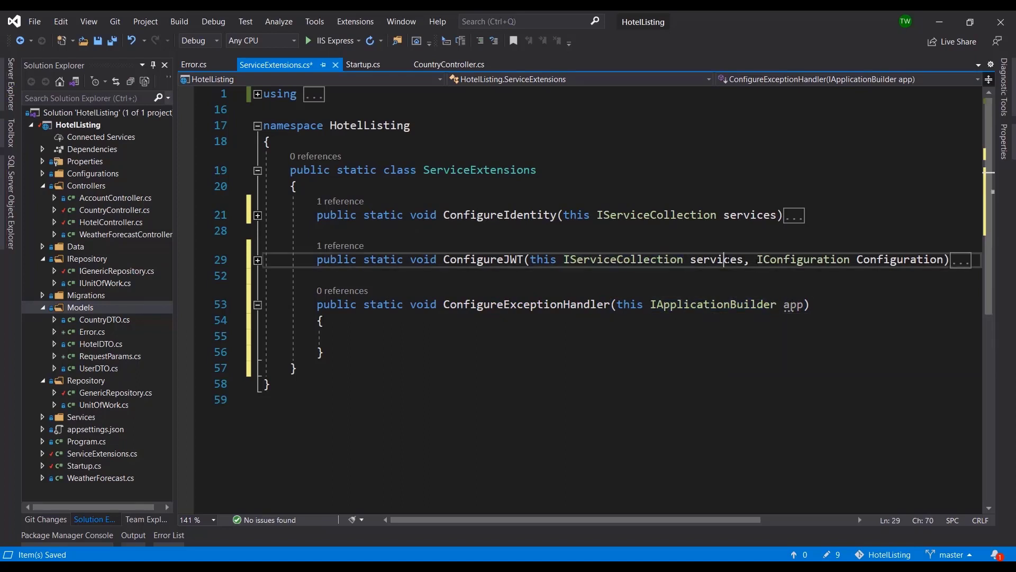
# Write app.UseExceptionHandler(error => { }); inside ConfigureExceptionHandler with an empty lambda body
pyautogui.doubleClick(793, 304)
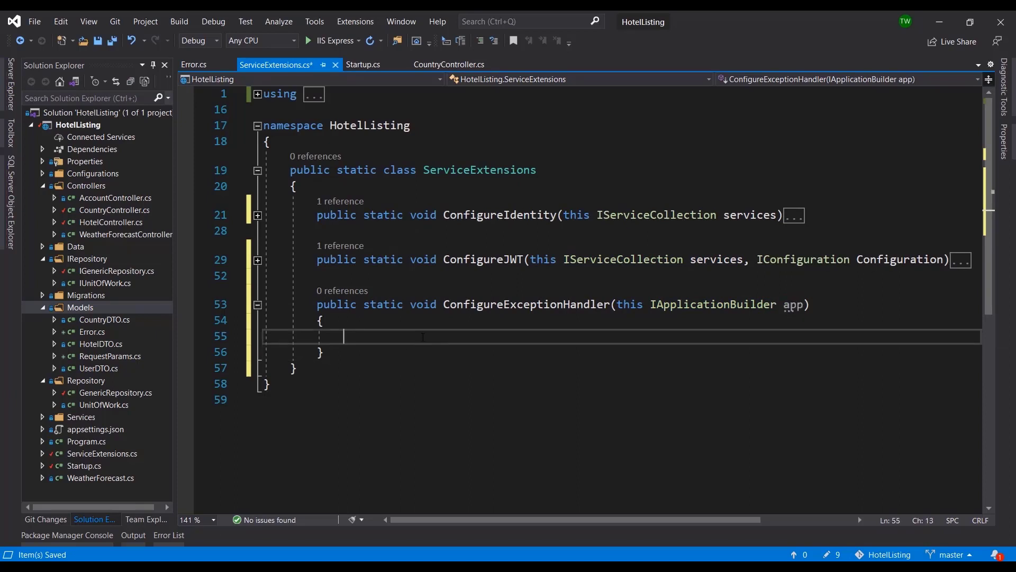
pyautogui.write('a')
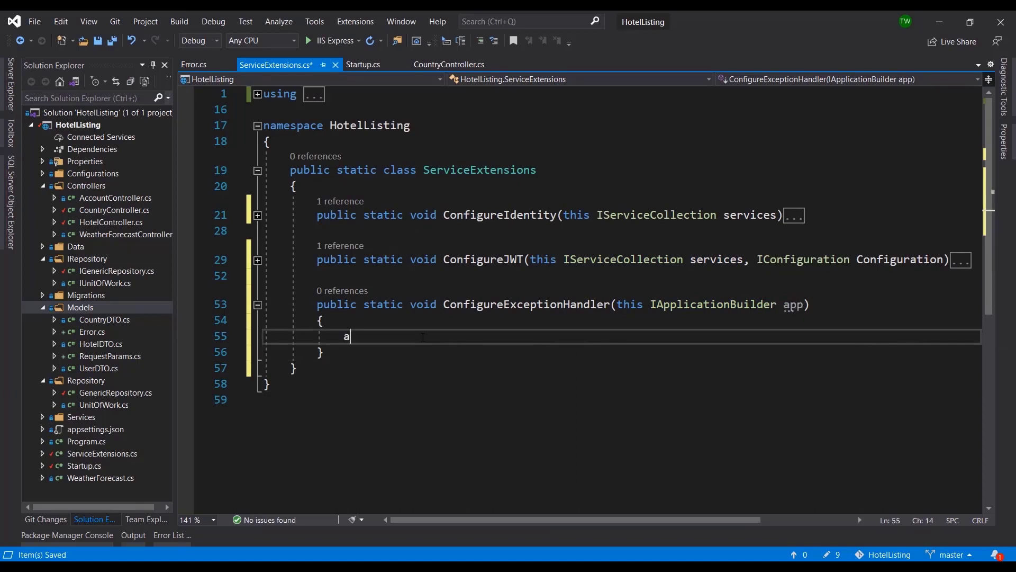
pyautogui.write('pp.Use')
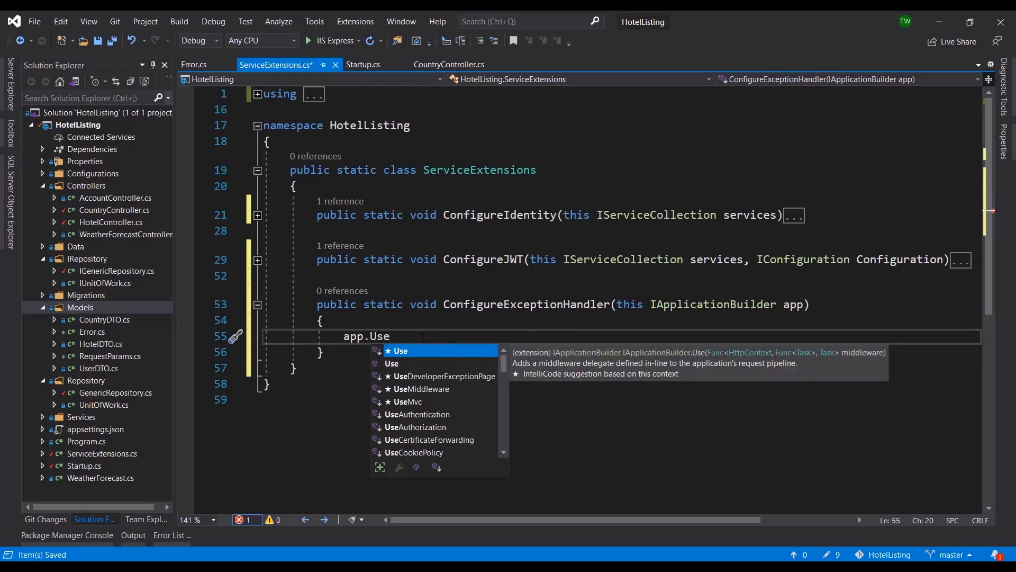
pyautogui.write('ExceptionHandler(')
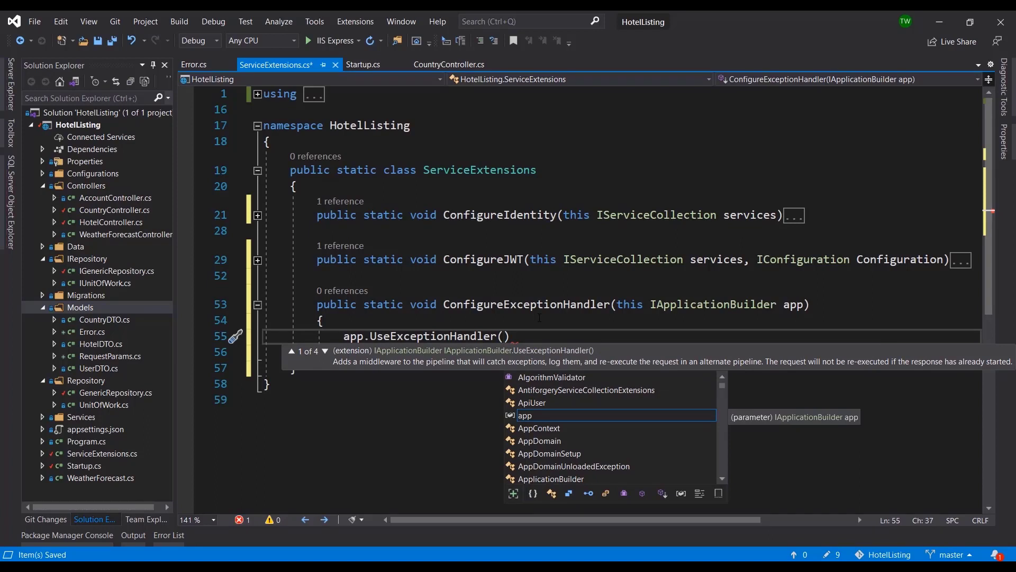
pyautogui.write('" "')
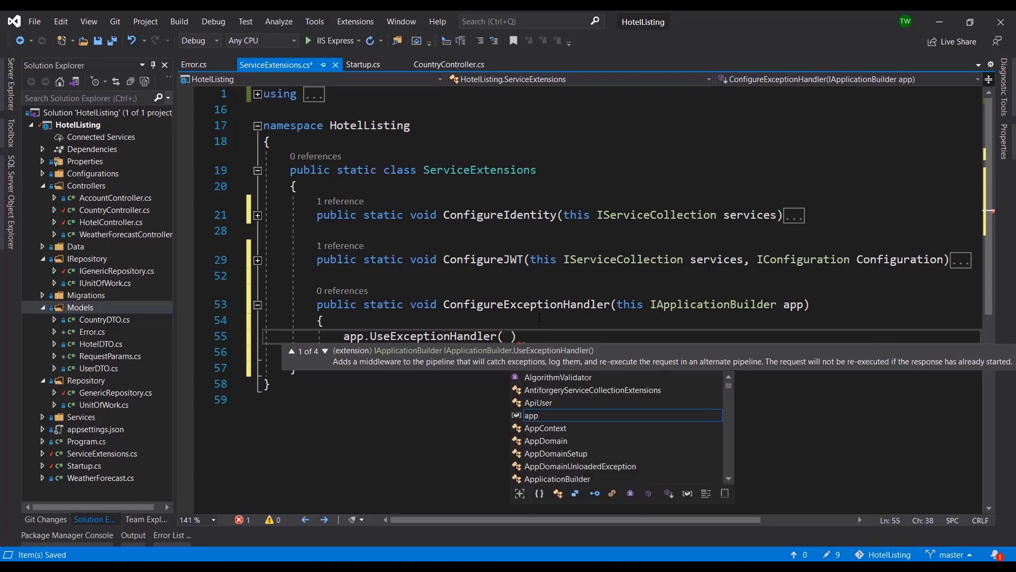
pyautogui.write('errorHandlingPath')
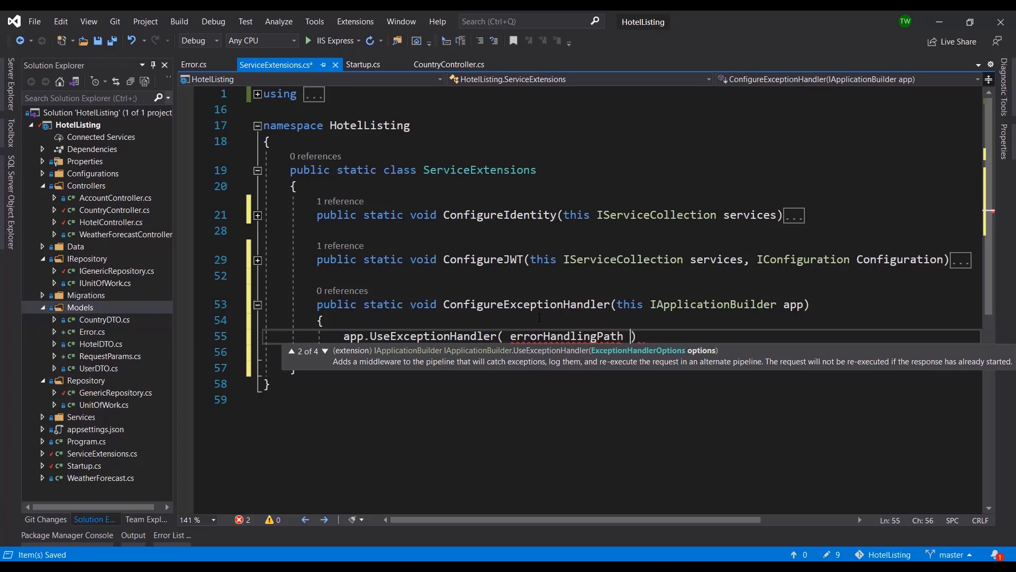
pyautogui.write('=>')
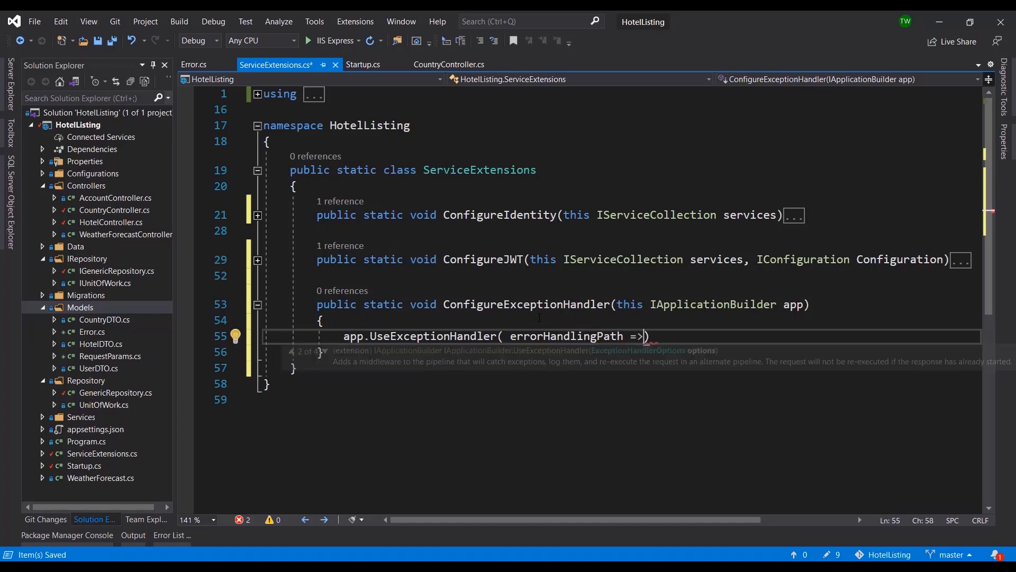
pyautogui.press('BackSpace')
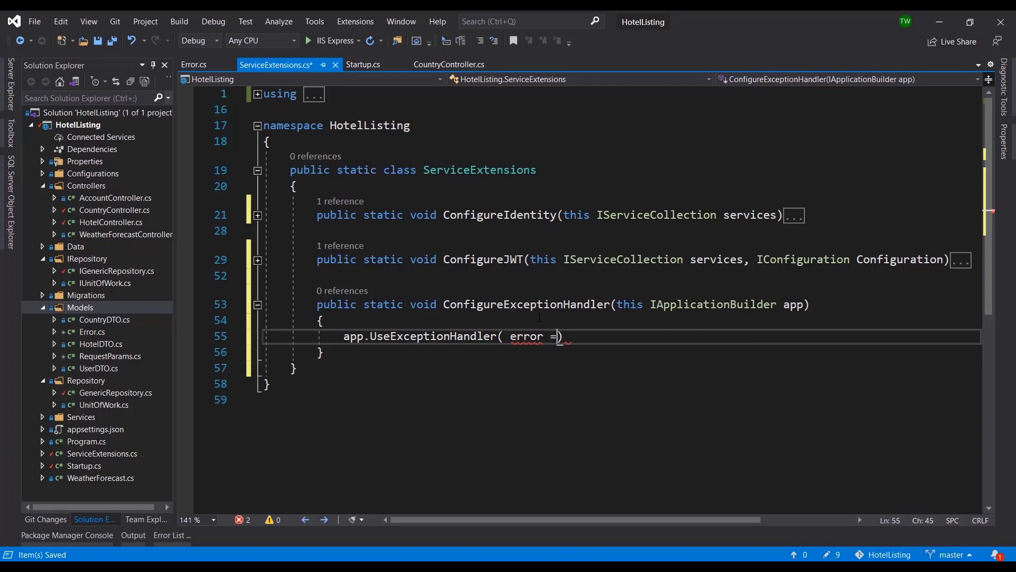
pyautogui.write('>')
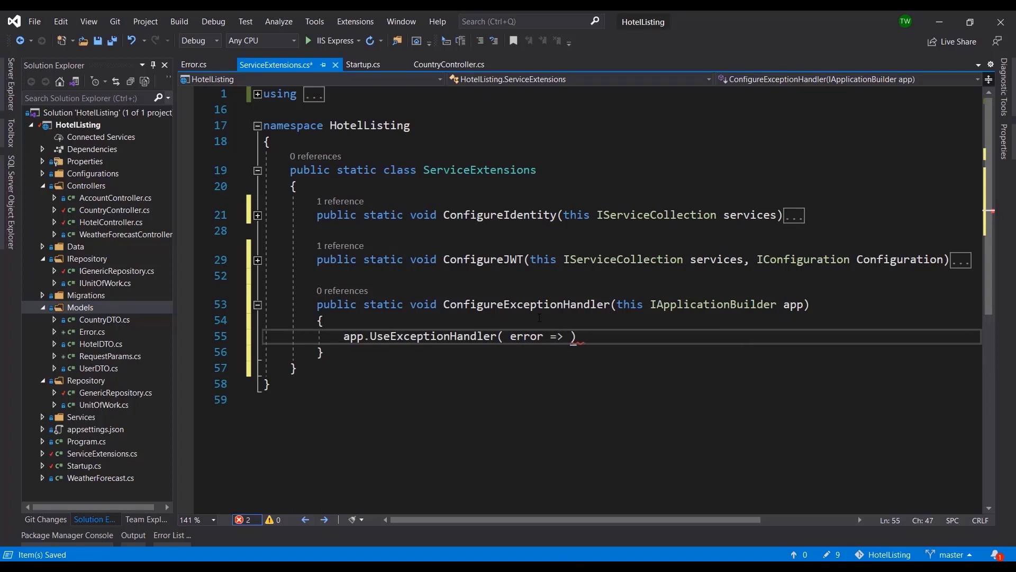
pyautogui.write('{ }')
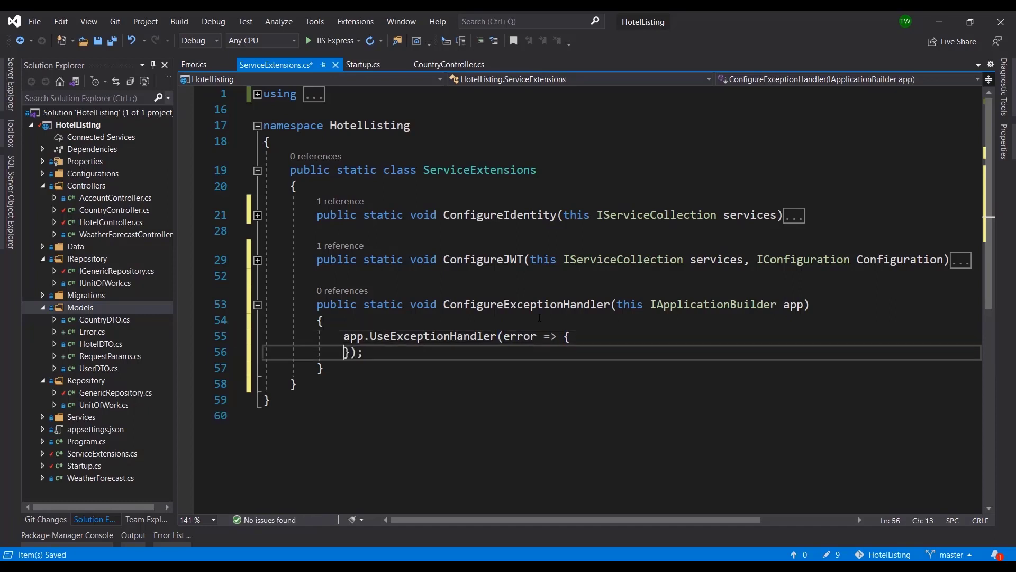
pyautogui.press('enter')
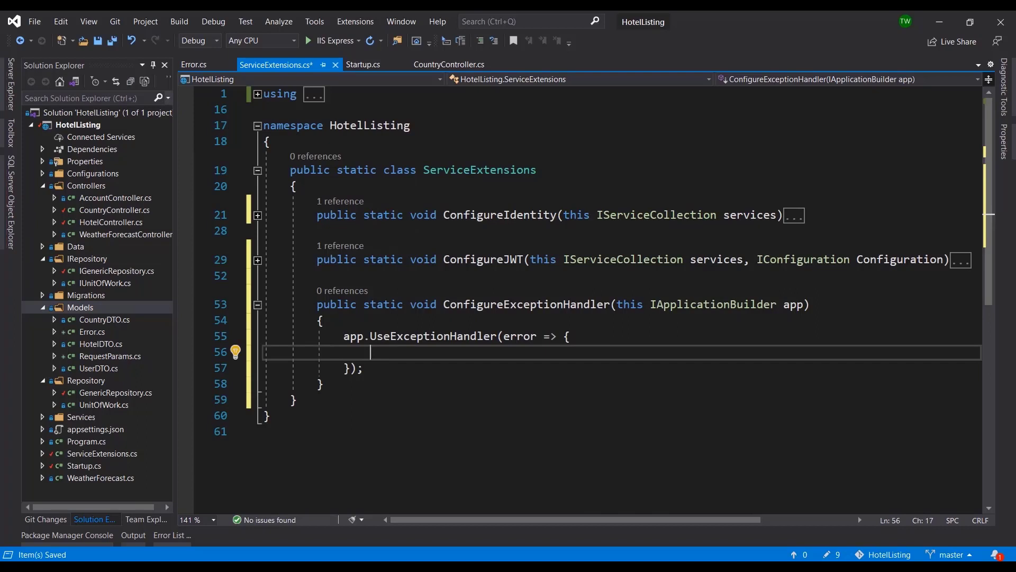
# Add error.Run(async context => { }) setting StatusCode to Status500InternalServerError and ContentType to application/json
pyautogui.write('error.Run();')
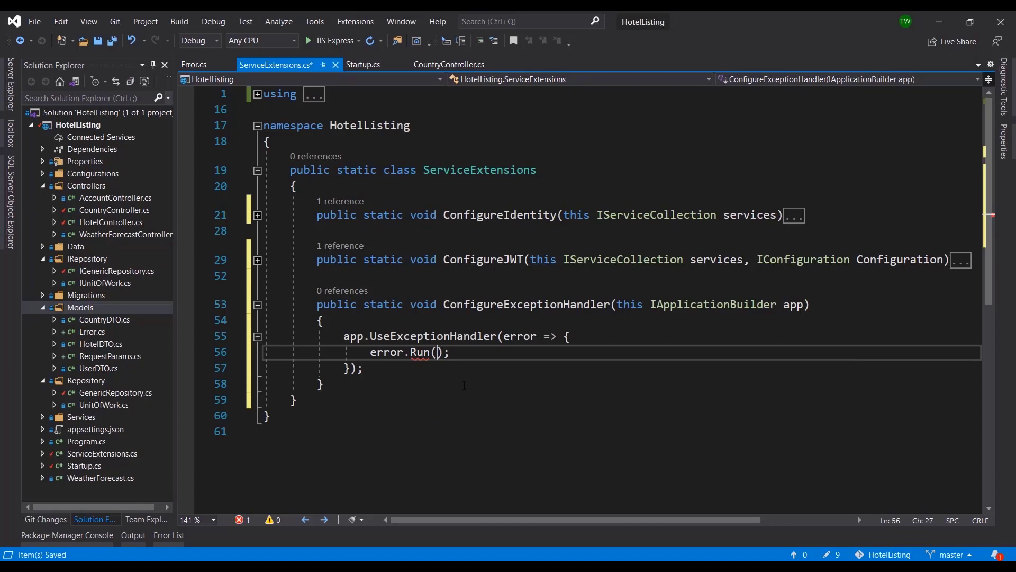
pyautogui.write('async')
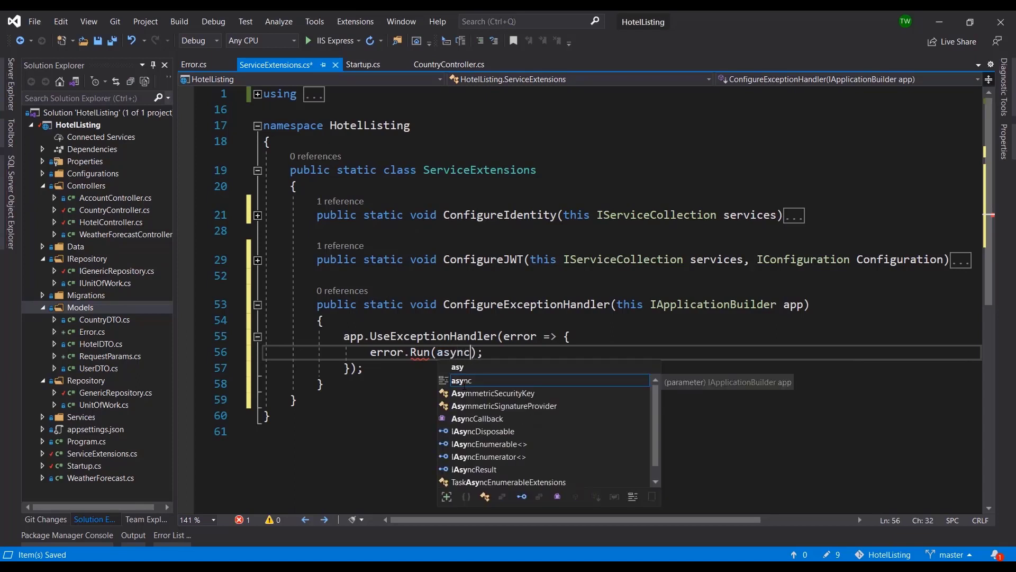
pyautogui.write('c')
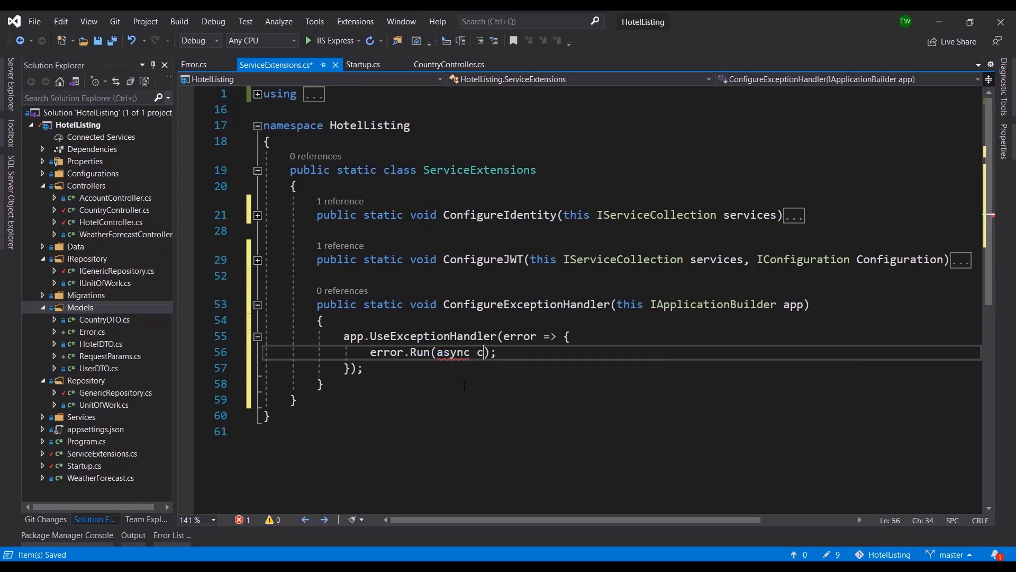
pyautogui.write('ontext =>')
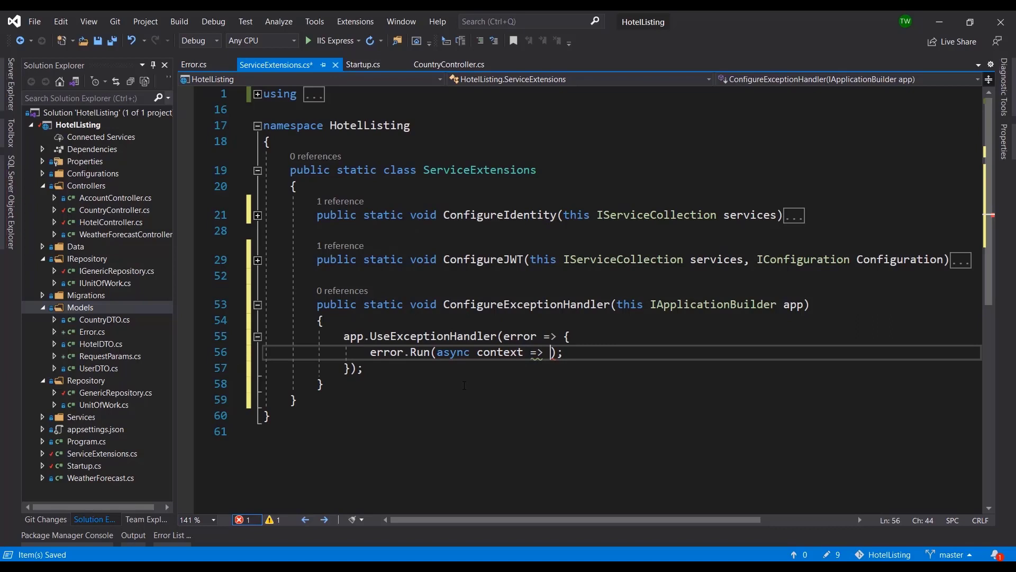
pyautogui.write('{ }')
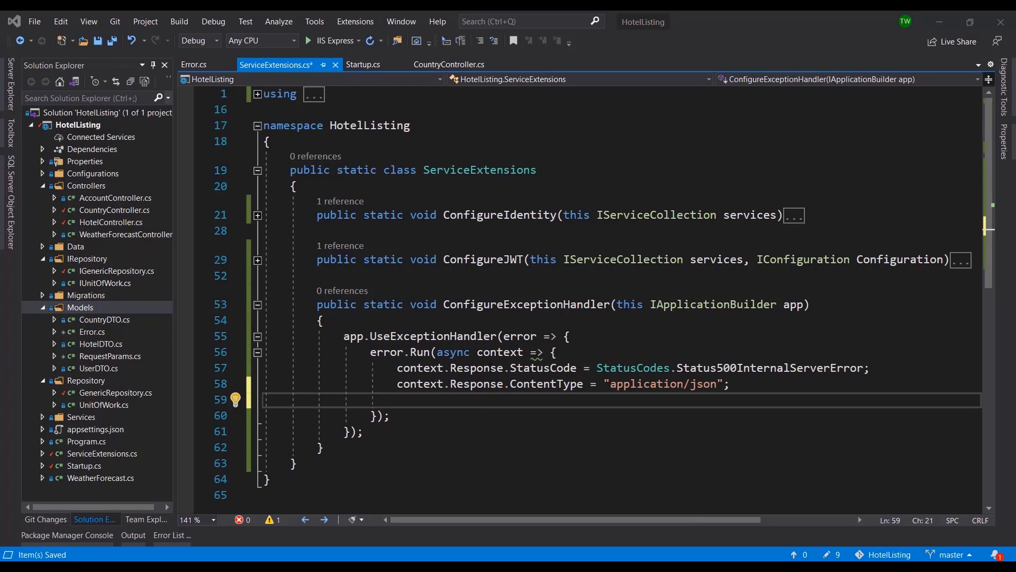
pyautogui.moveTo(632, 367)
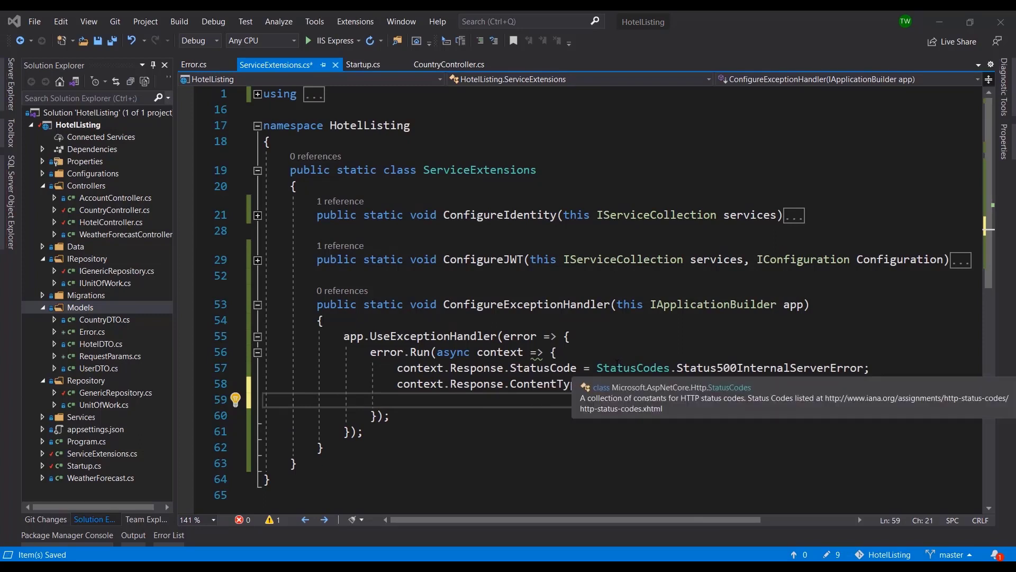
pyautogui.doubleClick(770, 367)
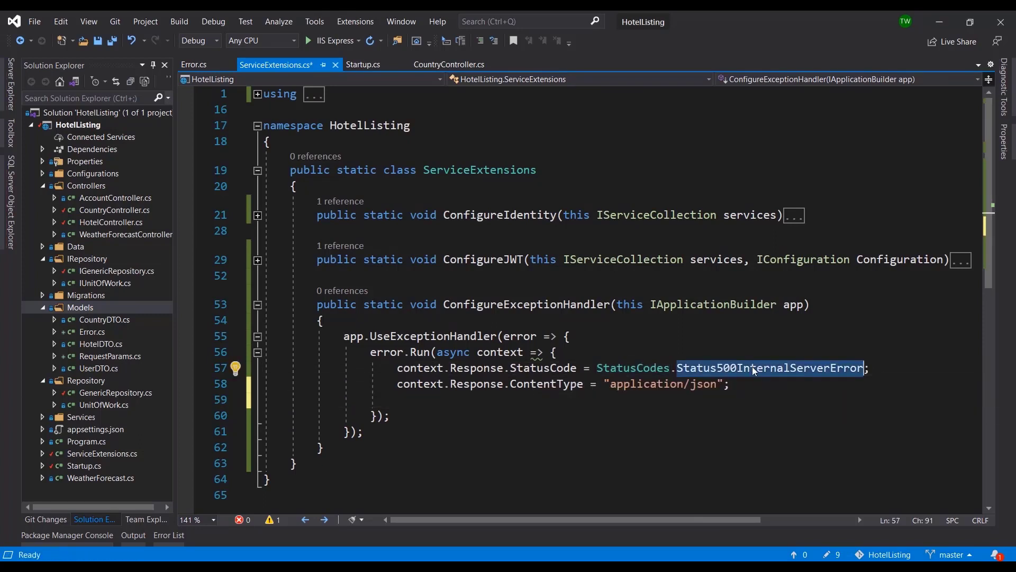
# Glance at CountryController and Startup to compare the existing error handling
pyautogui.click(449, 64)
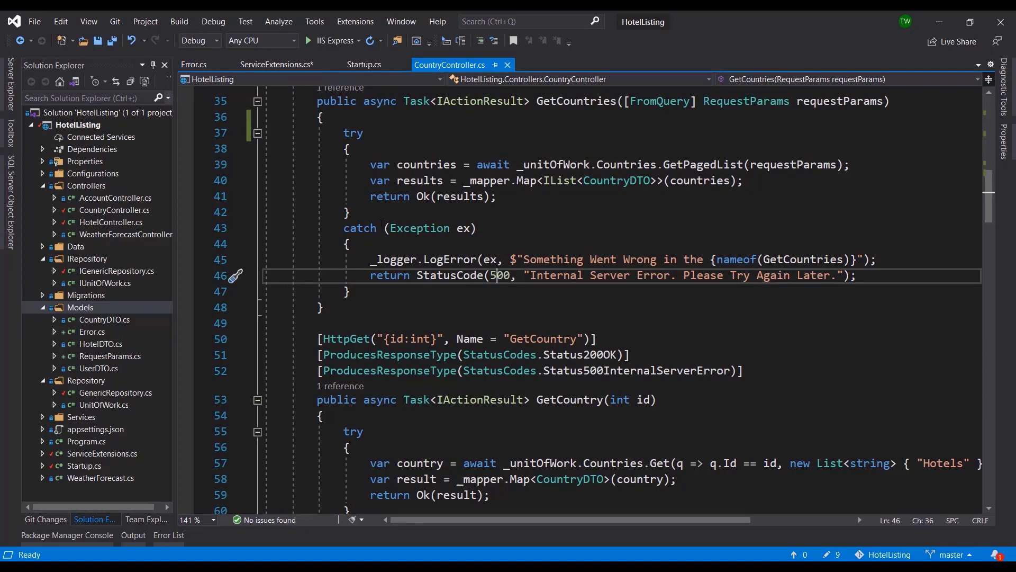
pyautogui.click(276, 64)
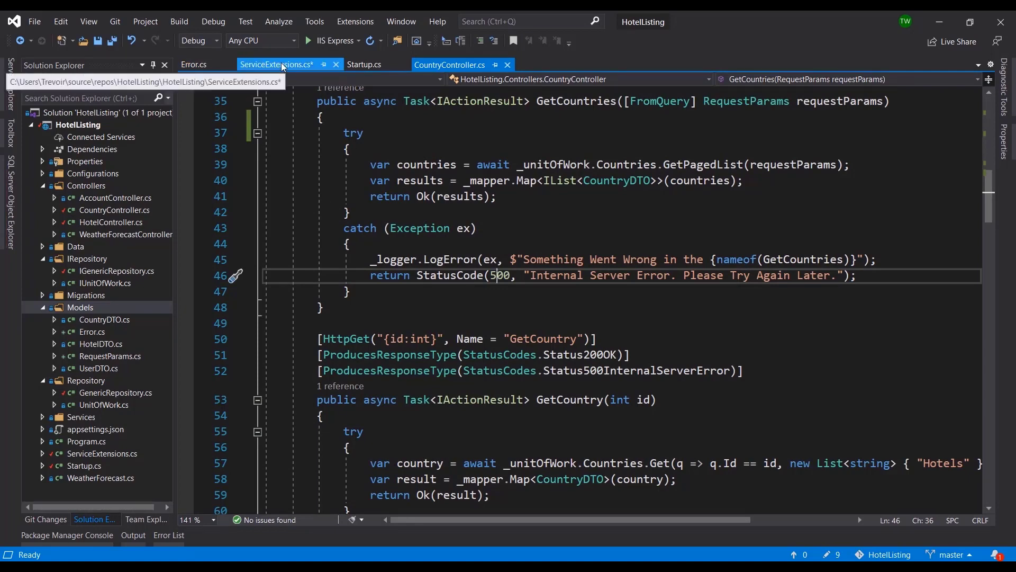
pyautogui.click(363, 64)
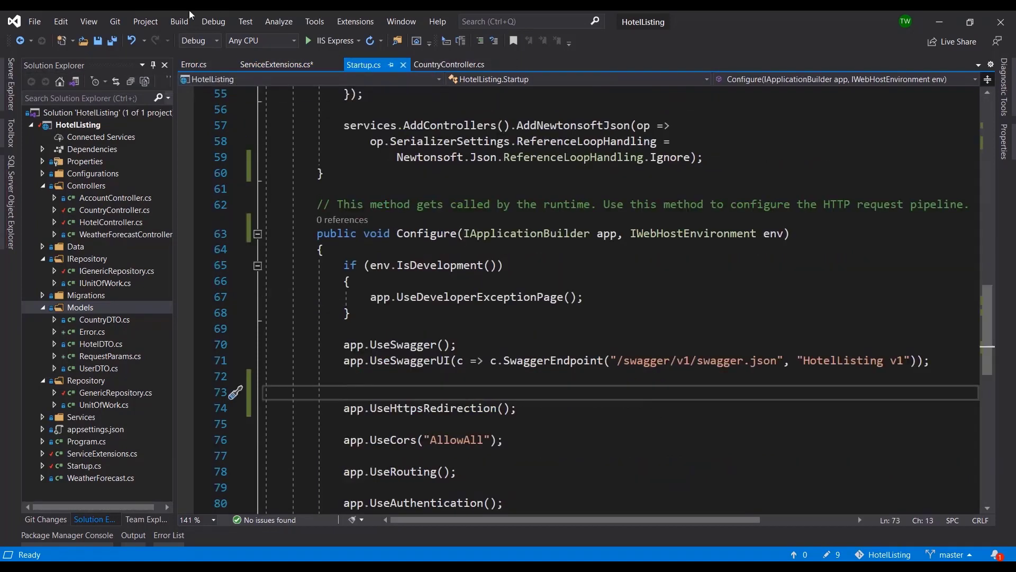
# Add var contextFeature = context.Features.Get<IExceptionHandlerFeature>(); and an if (contextFeature != null) block
pyautogui.click(277, 65)
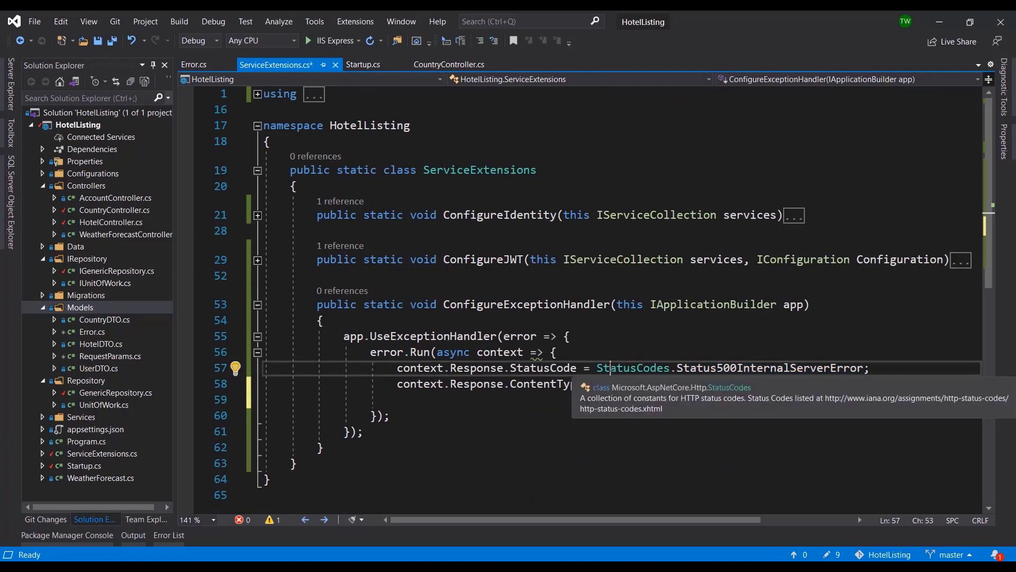
pyautogui.doubleClick(770, 367)
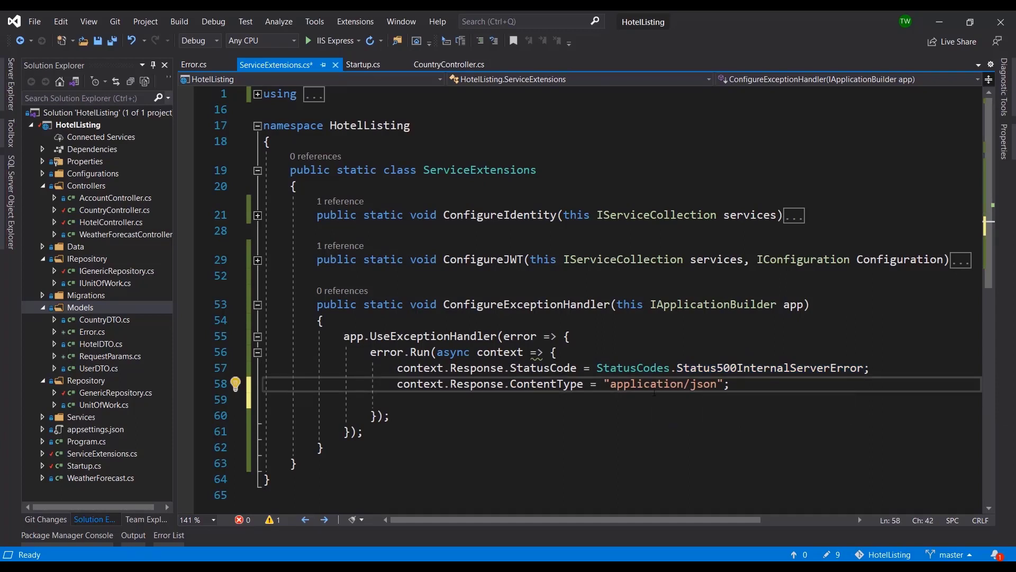
pyautogui.doubleClick(703, 384)
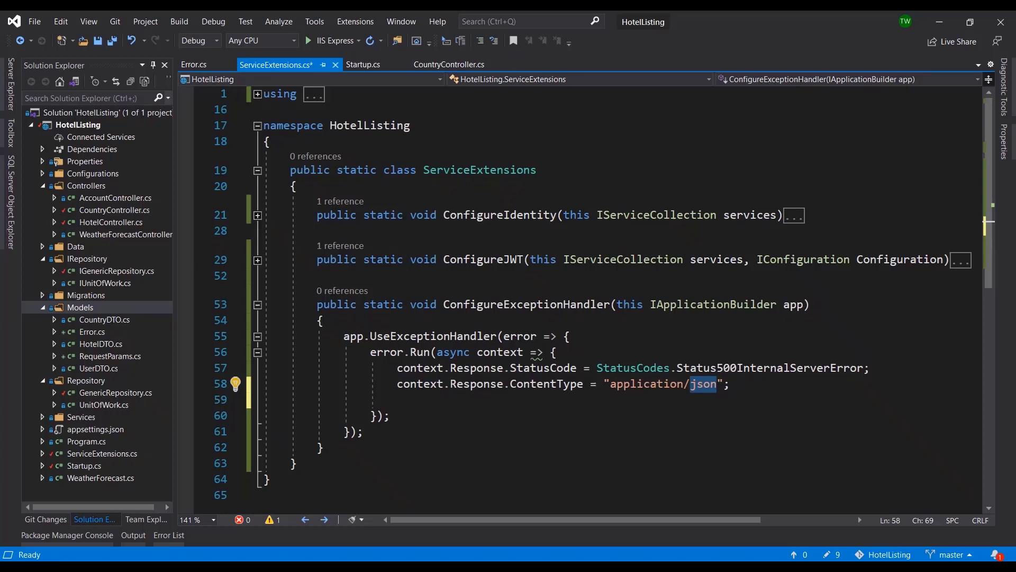
pyautogui.write('var contextFeature = context.Features.Get<IExceptionHandlerFeature>();')
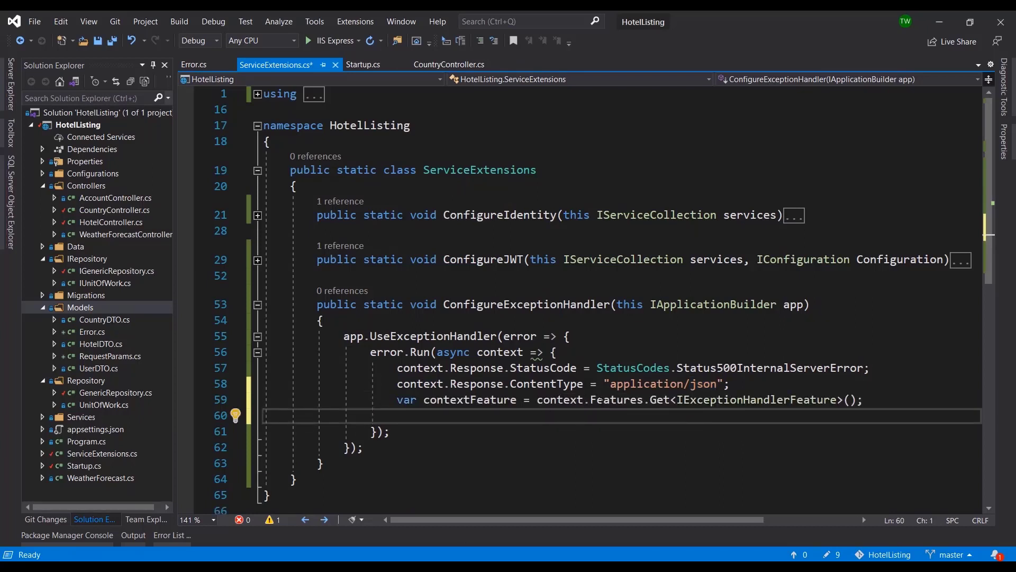
pyautogui.doubleClick(616, 399)
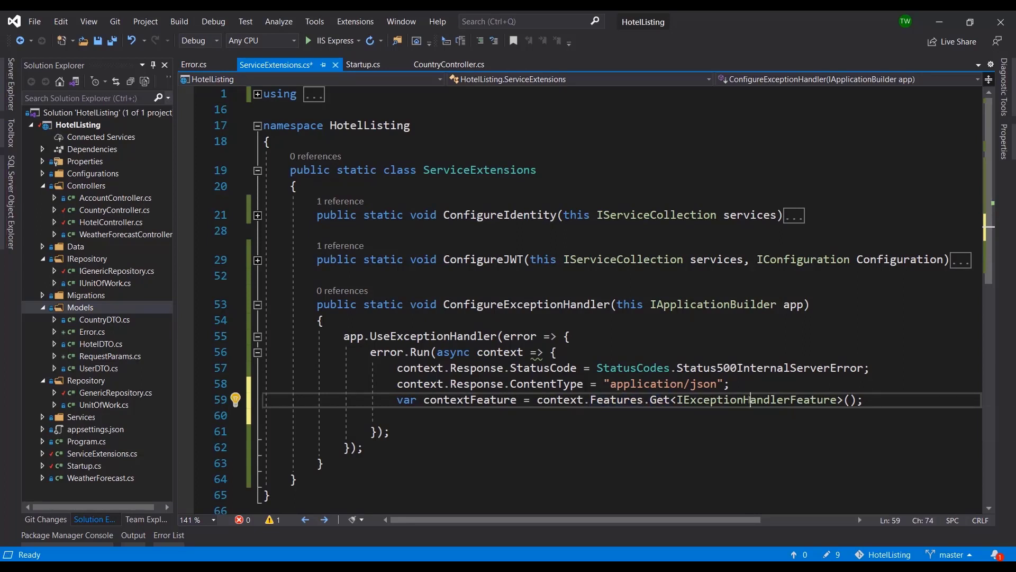
pyautogui.doubleClick(756, 400)
pyautogui.write('if (contextFeature != null')
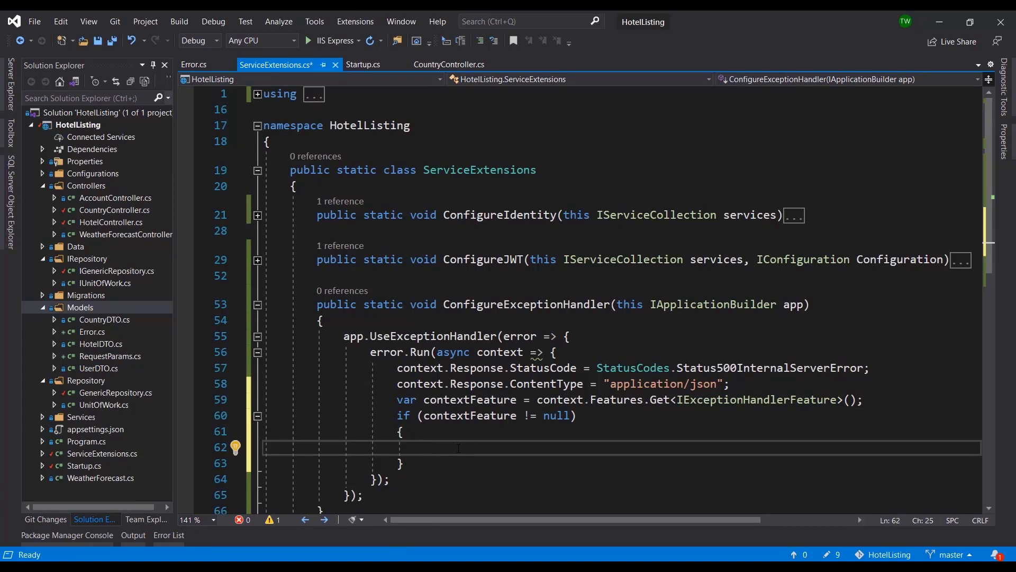
# Start Log.Error and copy the "Something Went Wrong" message from CountryController into the if block
pyautogui.write('Log')
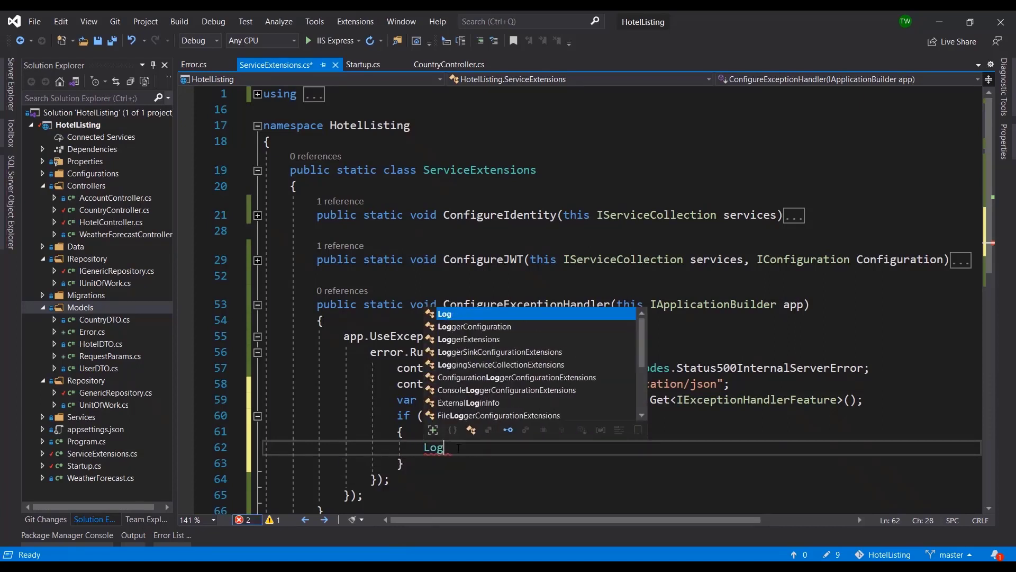
pyautogui.write('.Error(')
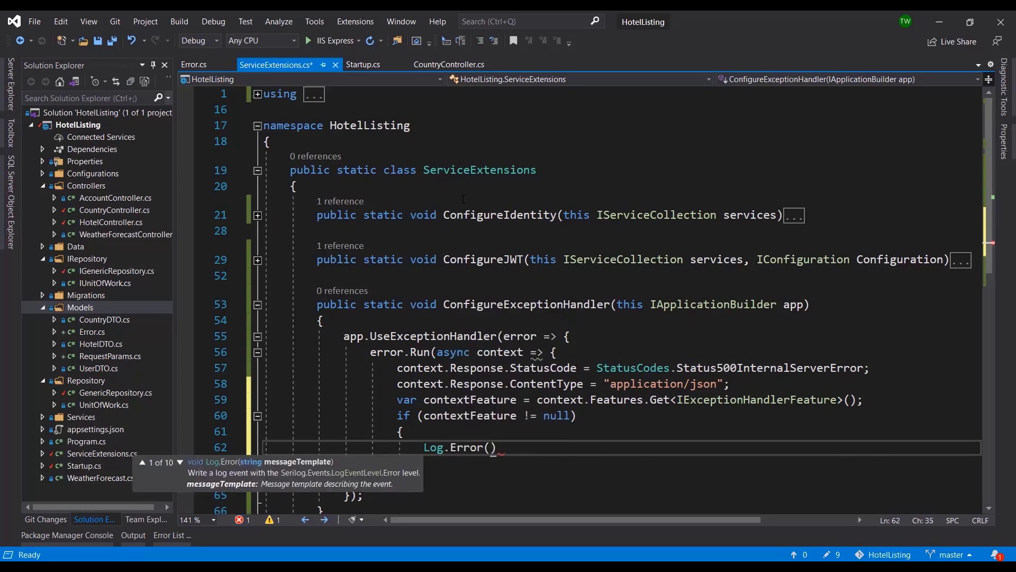
pyautogui.click(449, 65)
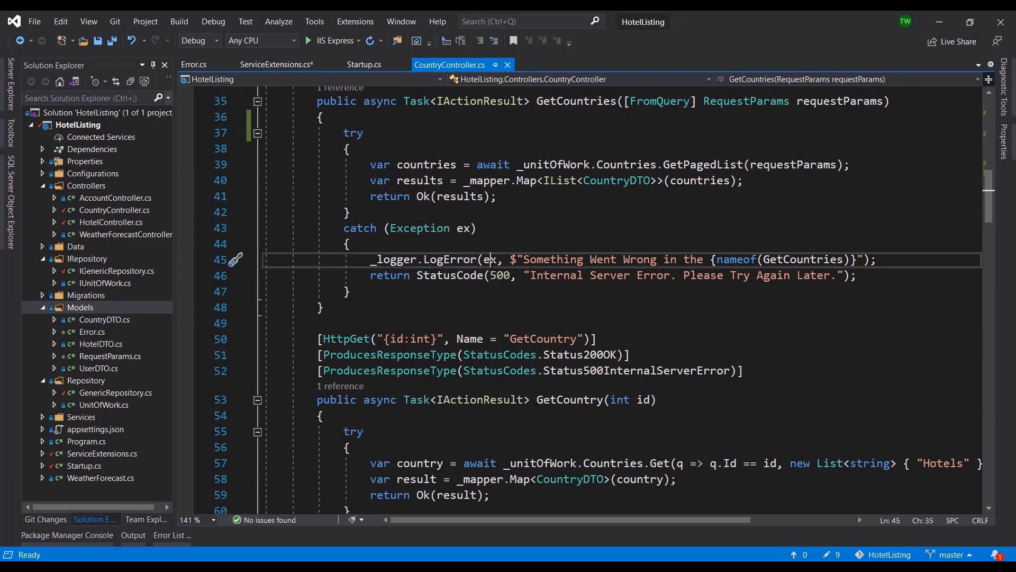
pyautogui.doubleClick(491, 259)
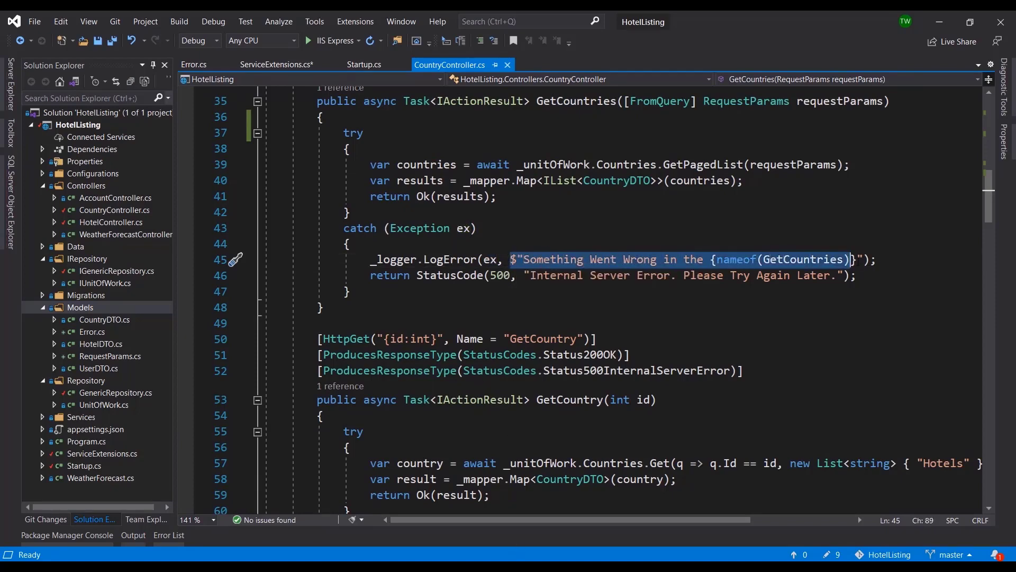
pyautogui.click(276, 64)
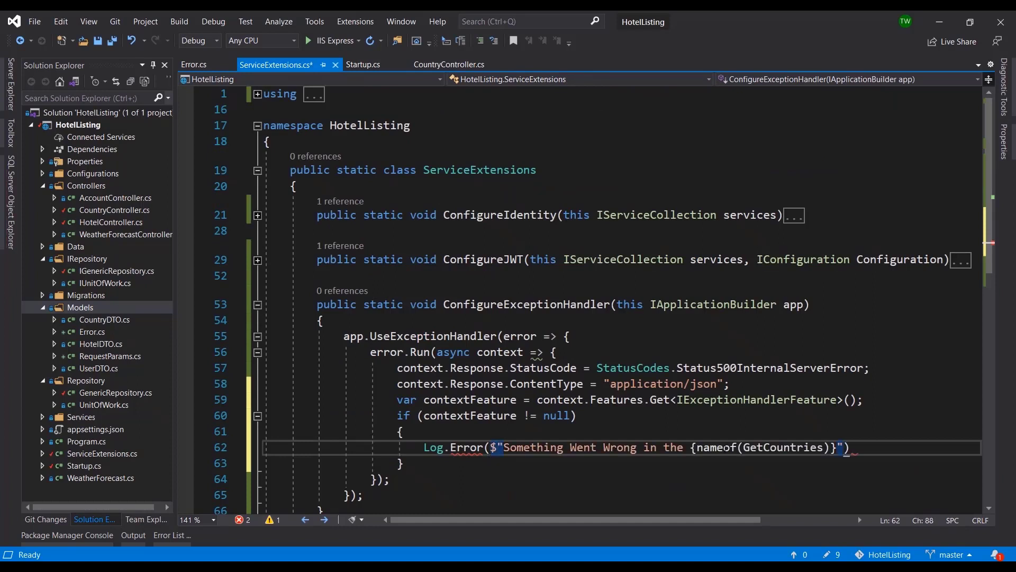
pyautogui.doubleClick(715, 447)
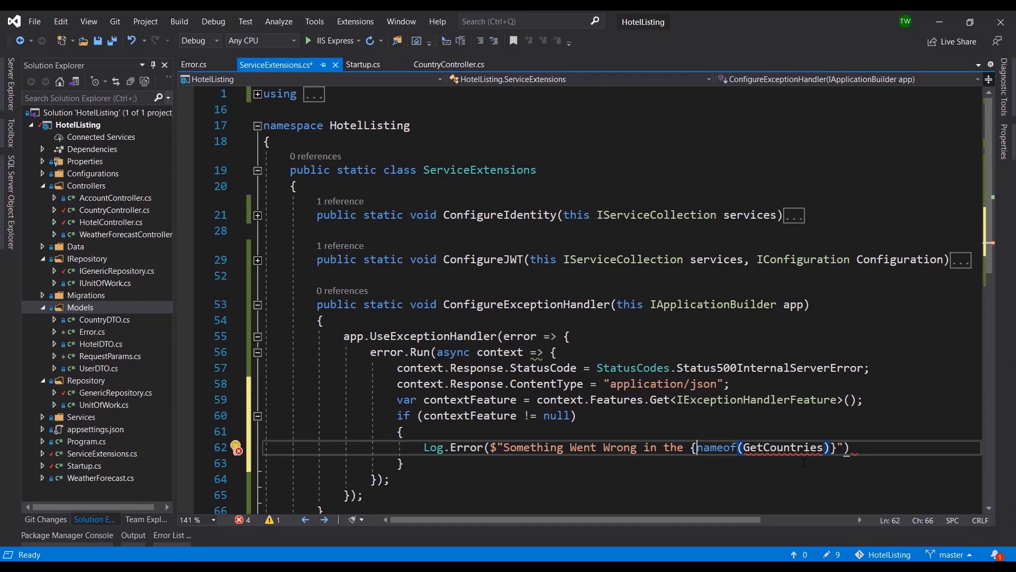
# Replace nameof(GetCountries) with {contextFeature.Error} in the log message and terminate the statement
pyautogui.moveTo(695, 447); pyautogui.dragTo(828, 447)
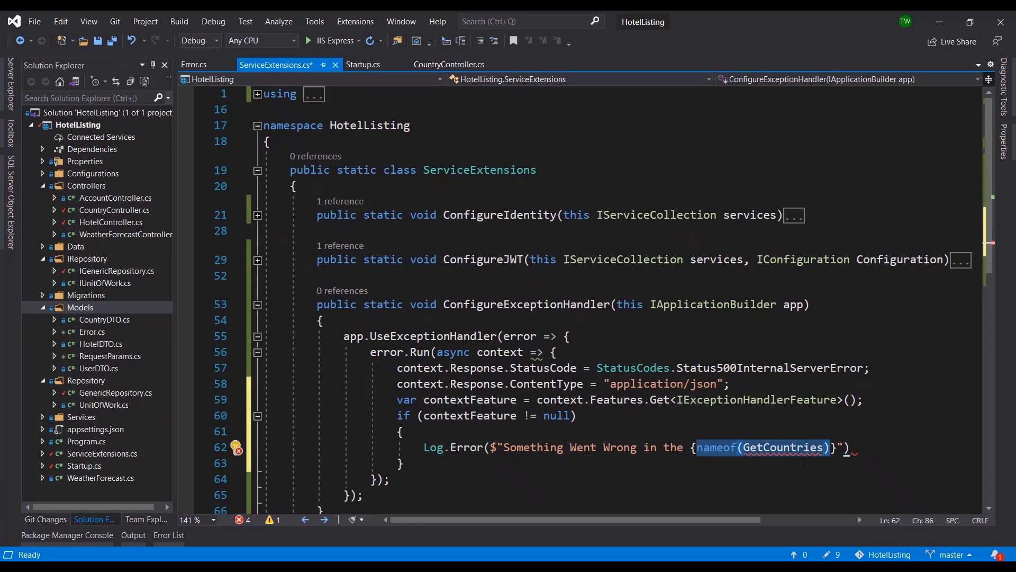
pyautogui.write('cont')
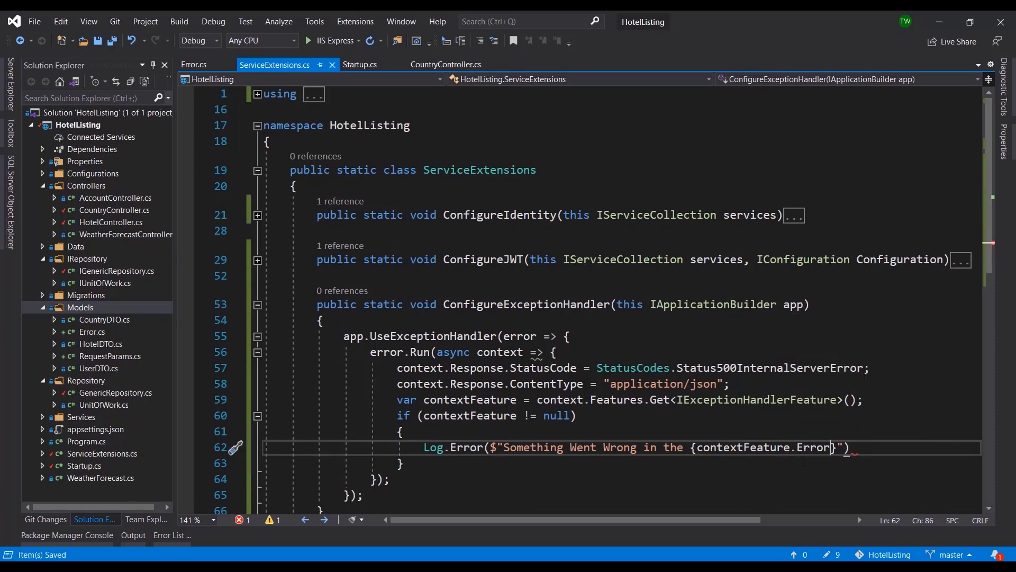
pyautogui.moveTo(843, 446); pyautogui.dragTo(748, 447)
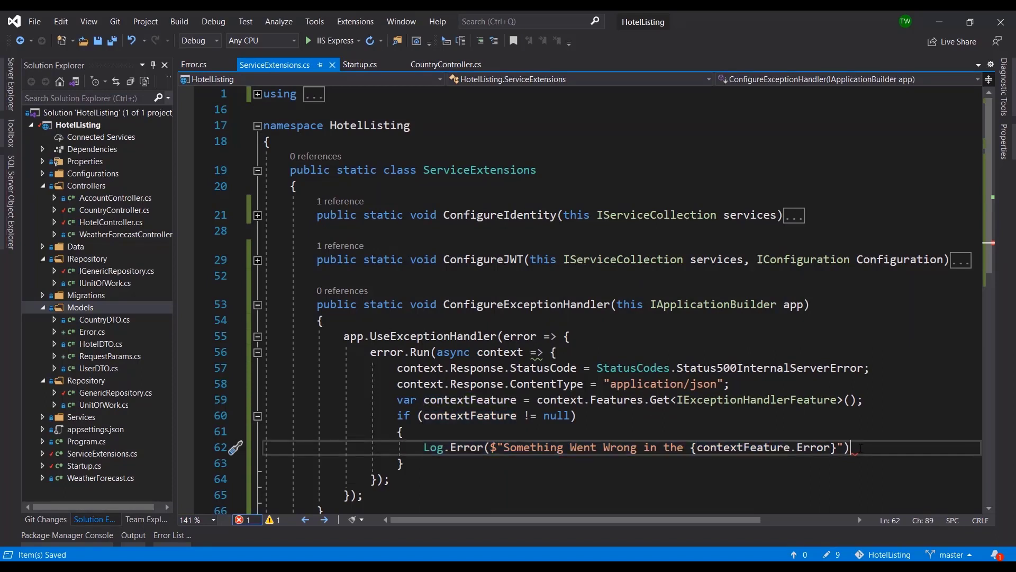
pyautogui.write(';')
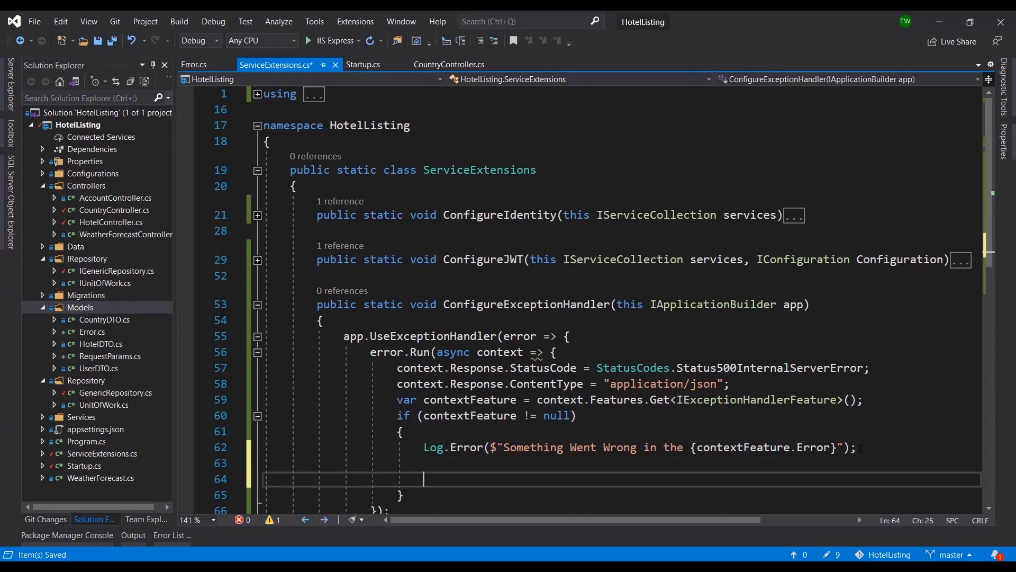
# Add await context.Response.WriteAsync() below the Log.Error call with an empty argument
pyautogui.write('await')
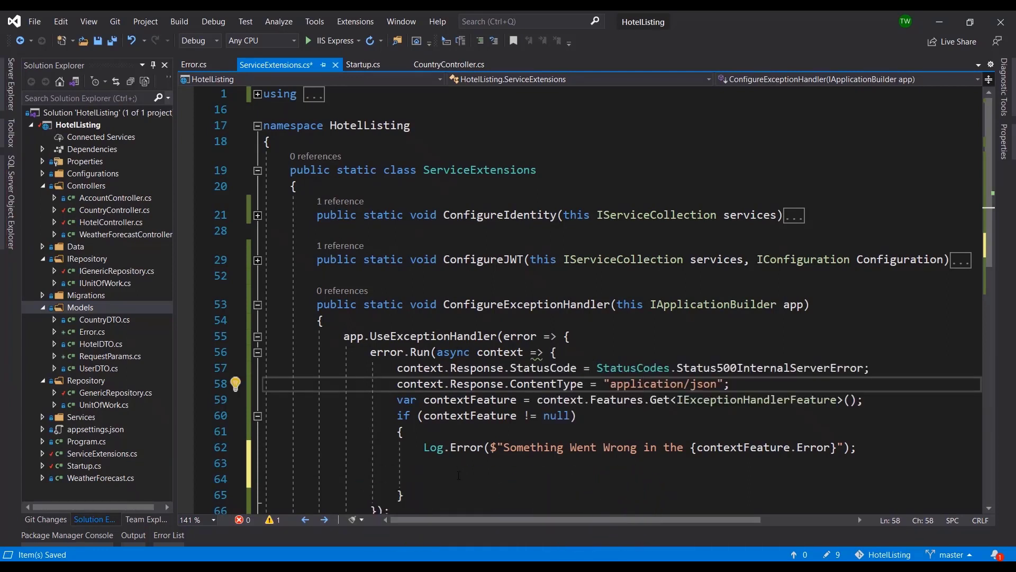
pyautogui.write('await')
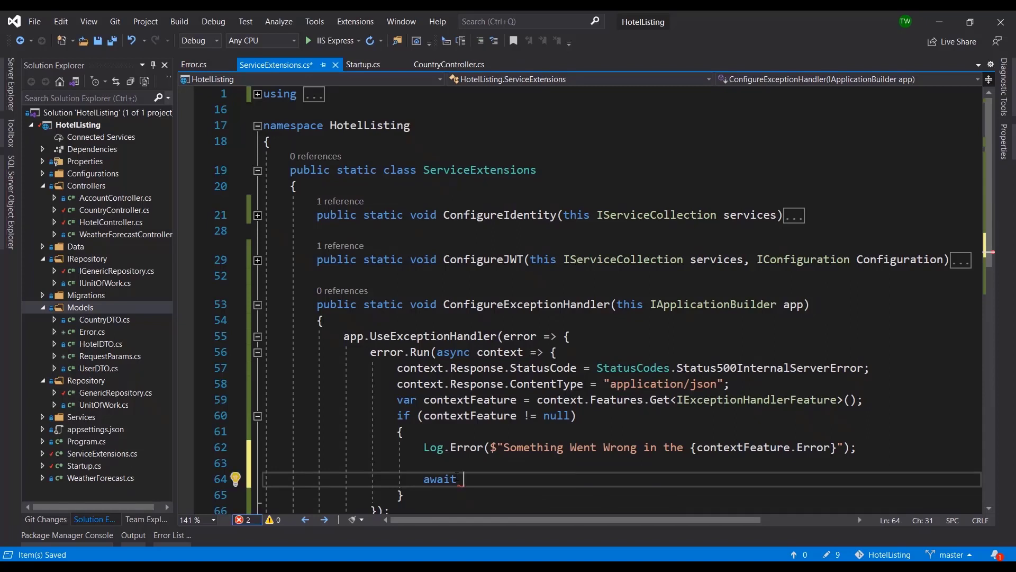
pyautogui.write('c')
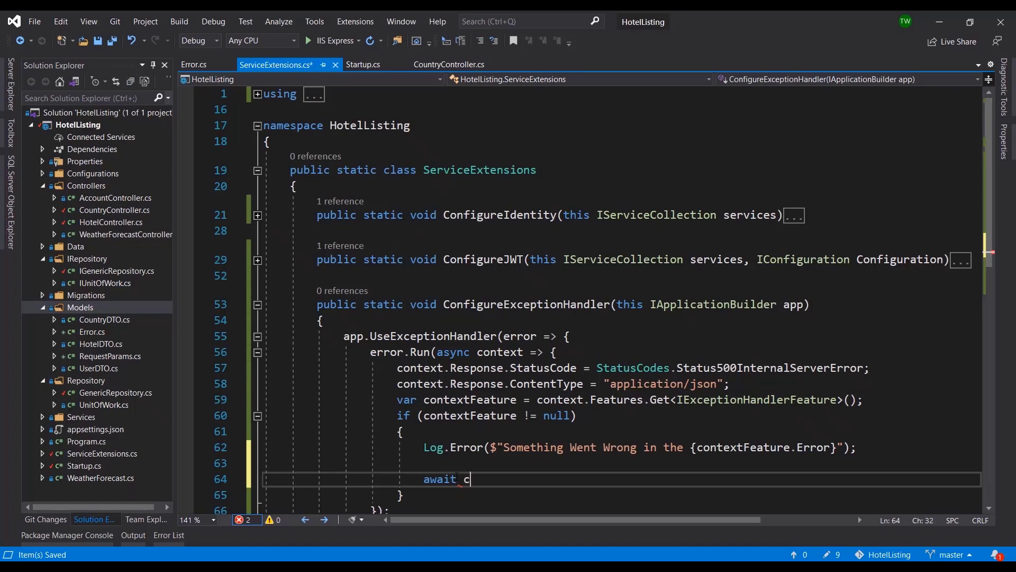
pyautogui.write('ontext')
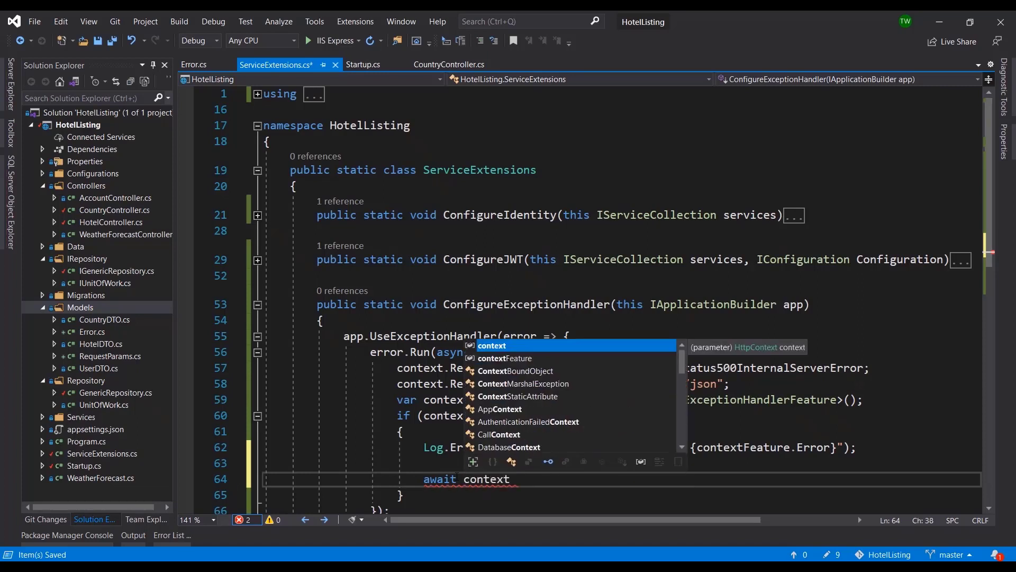
pyautogui.write('.')
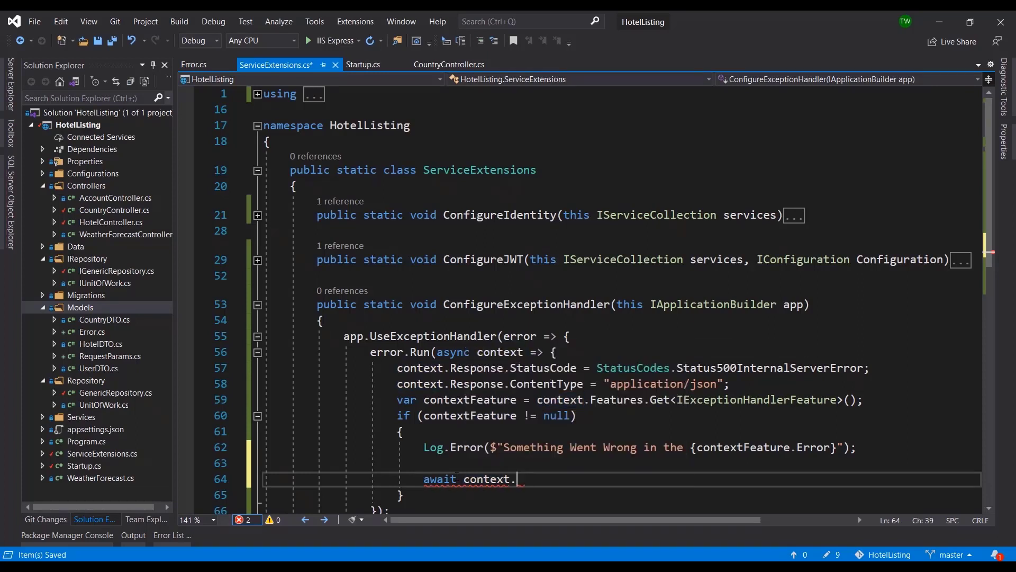
pyautogui.write('Res')
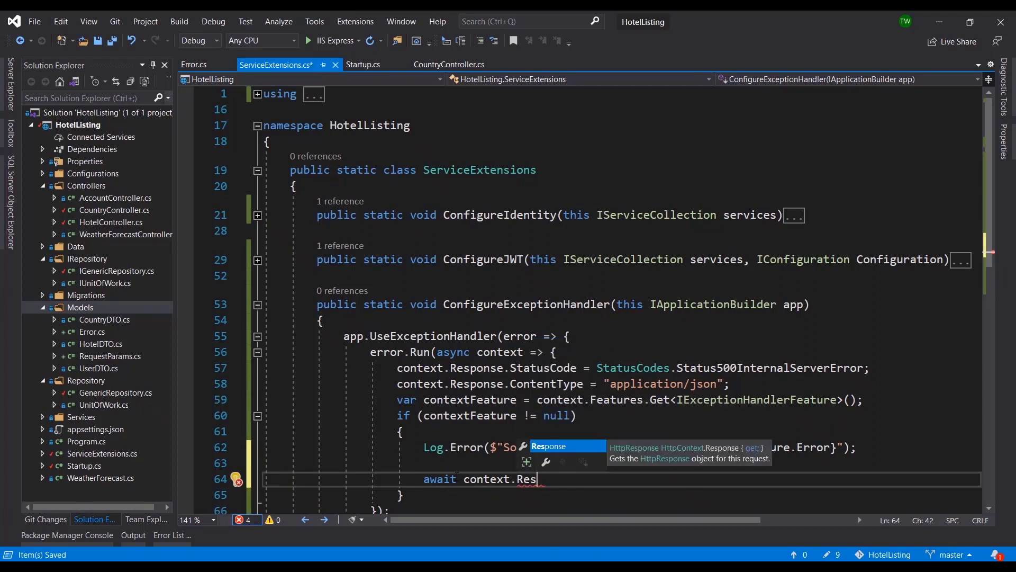
pyautogui.write('ponse')
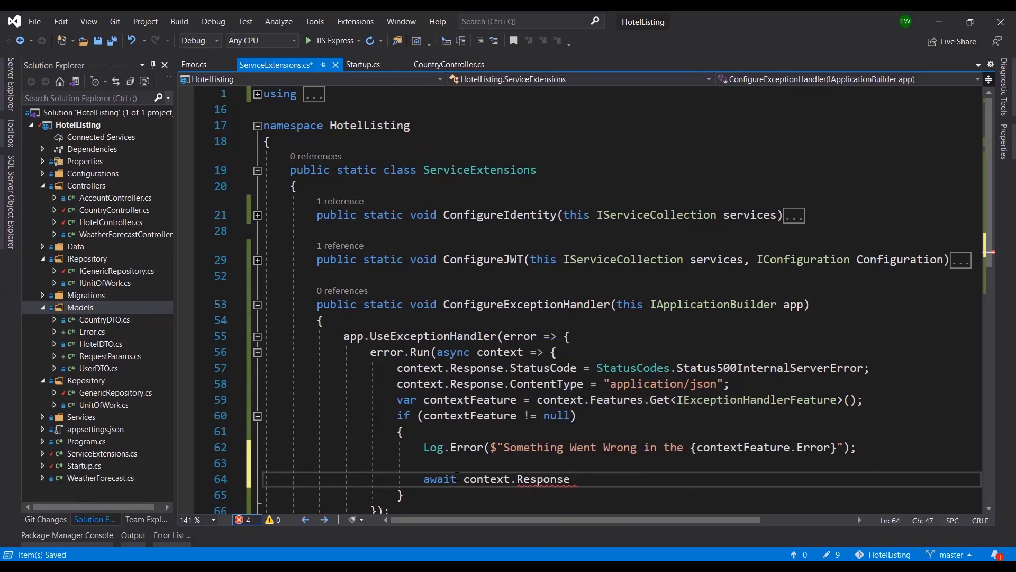
pyautogui.write('.')
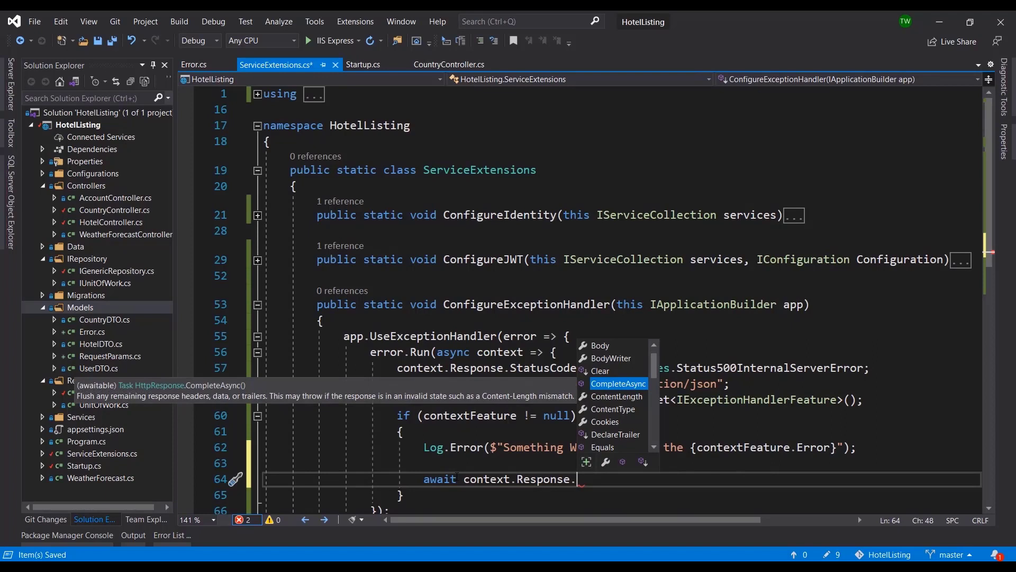
pyautogui.write('Wr')
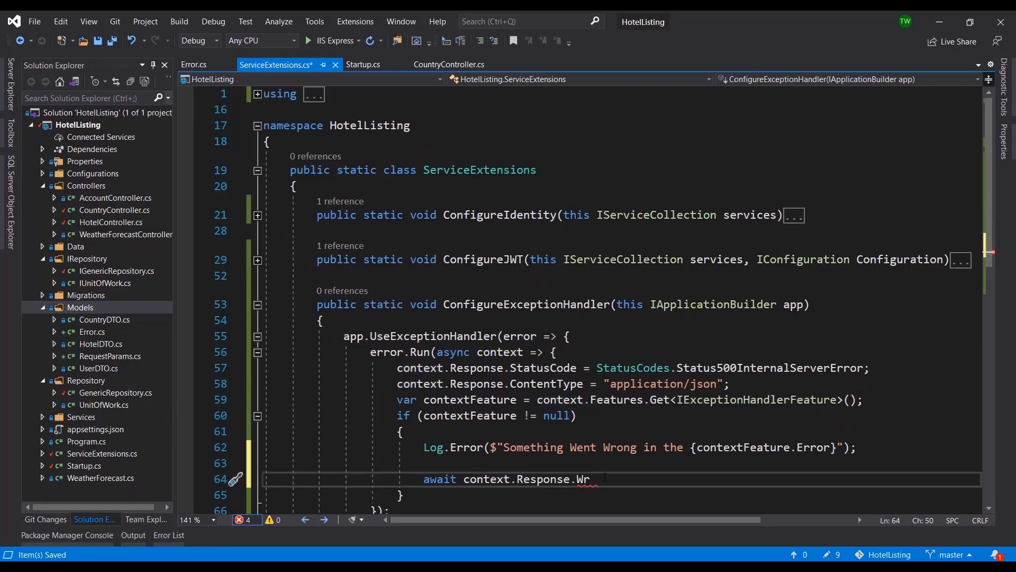
pyautogui.write('ite')
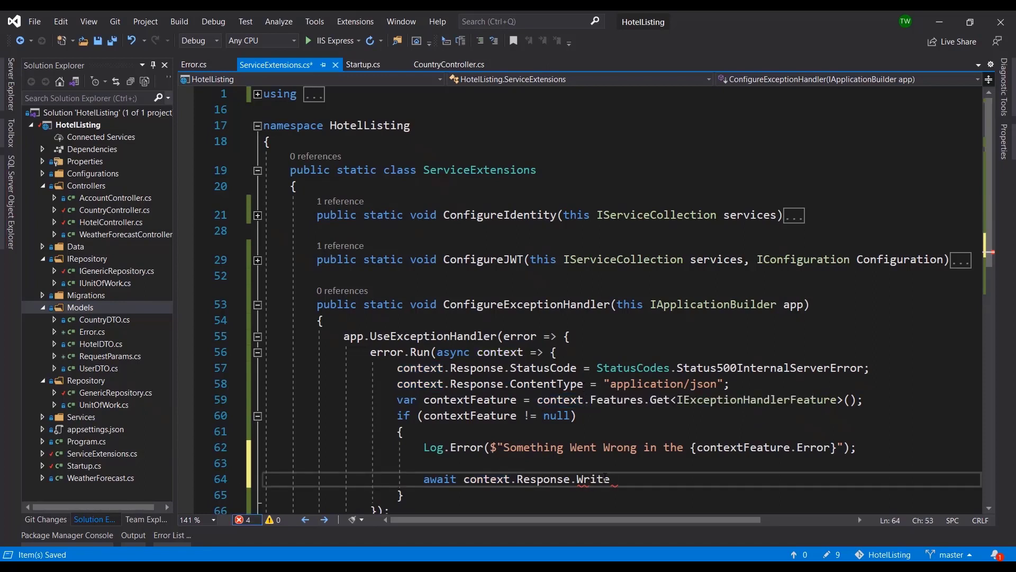
pyautogui.write('Async')
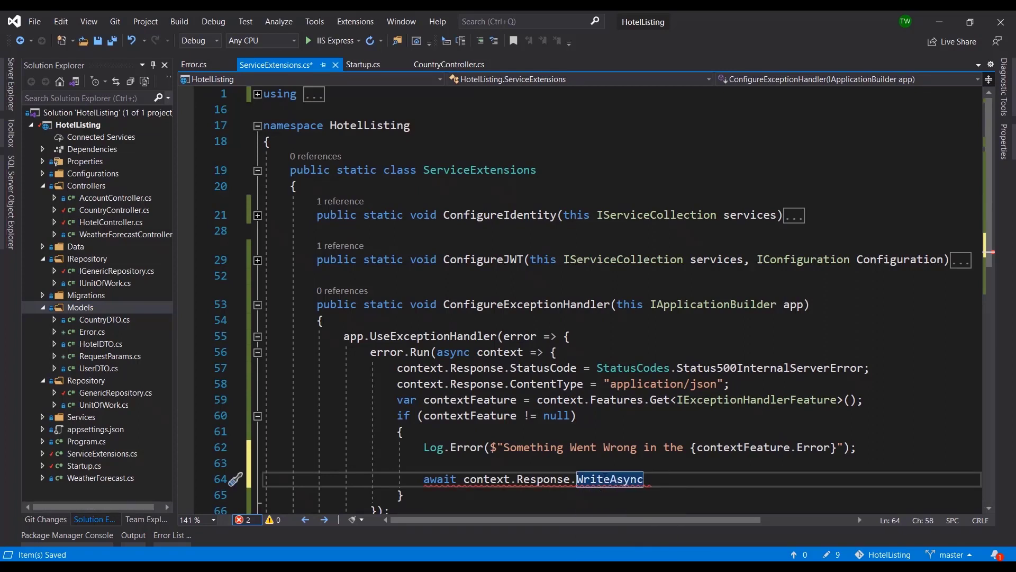
pyautogui.write('()')
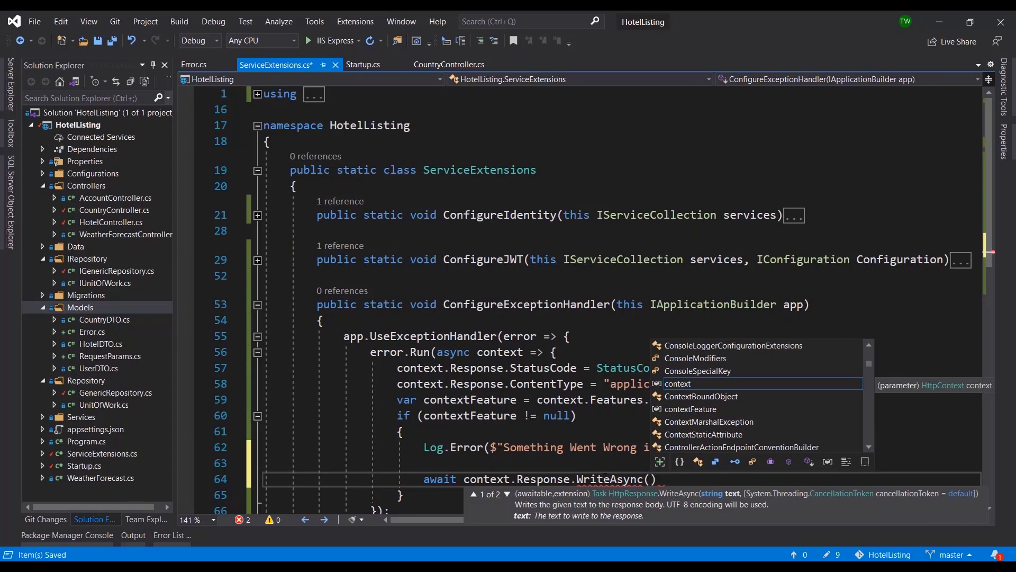
# Pass new Error { StatusCode = context.Response.StatusCode, Message = "Internal Server Error. Please Try Again Later." }.ToString() to WriteAsync
pyautogui.write('new Error')
pyautogui.write('StatusCode = context.Response.StatusCode,')
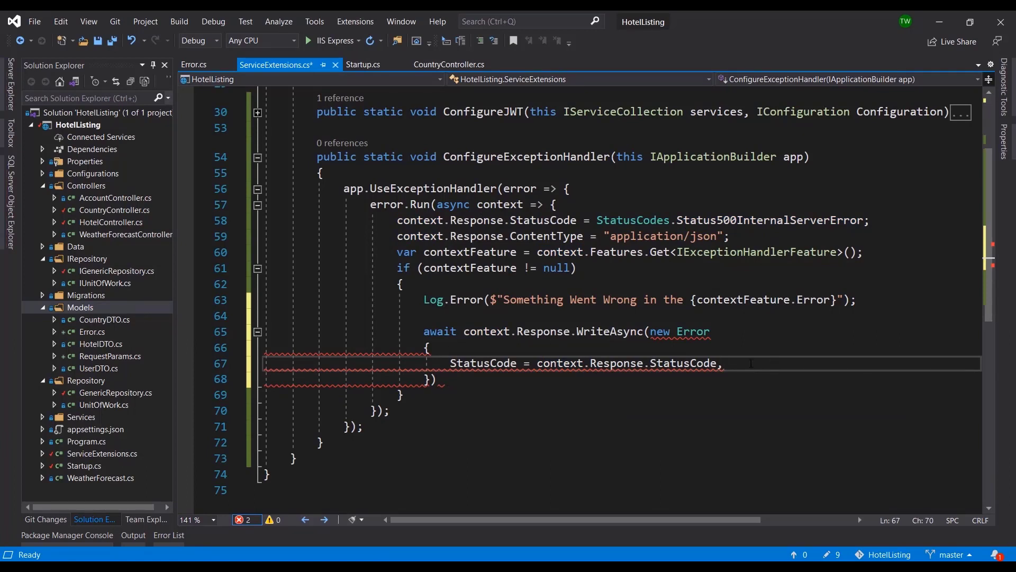
pyautogui.write('mess')
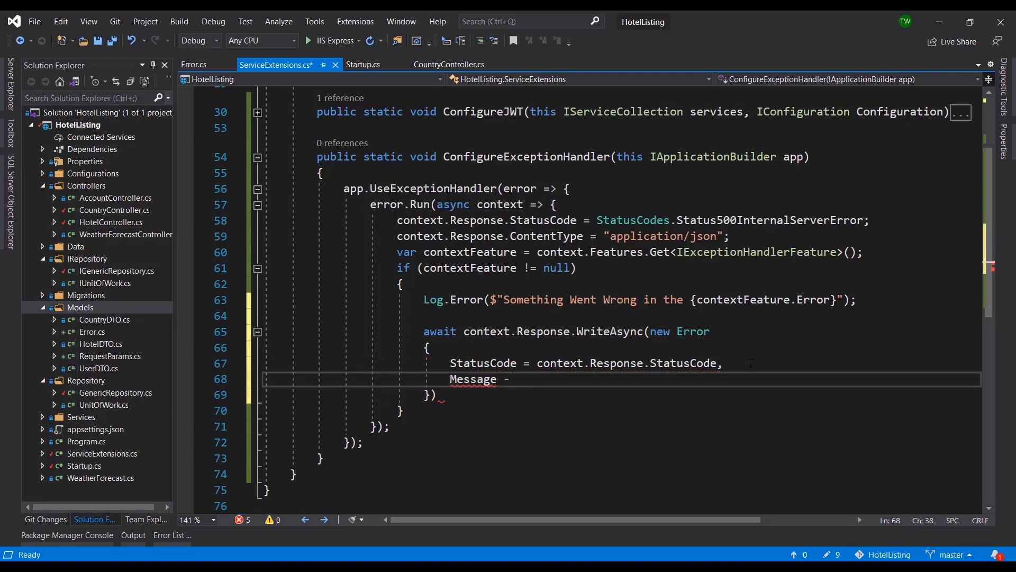
pyautogui.click(449, 64)
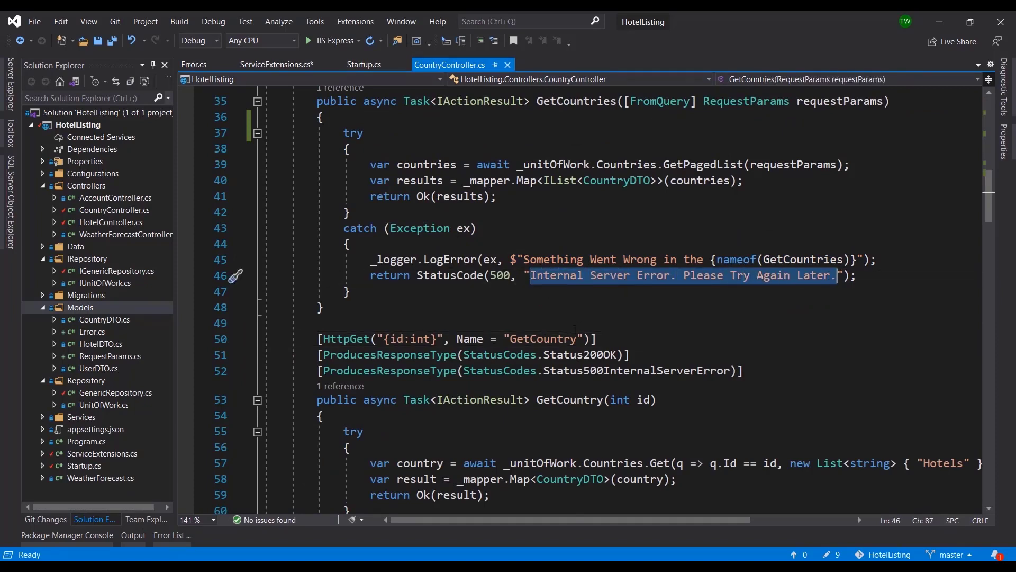
pyautogui.scroll(-3)
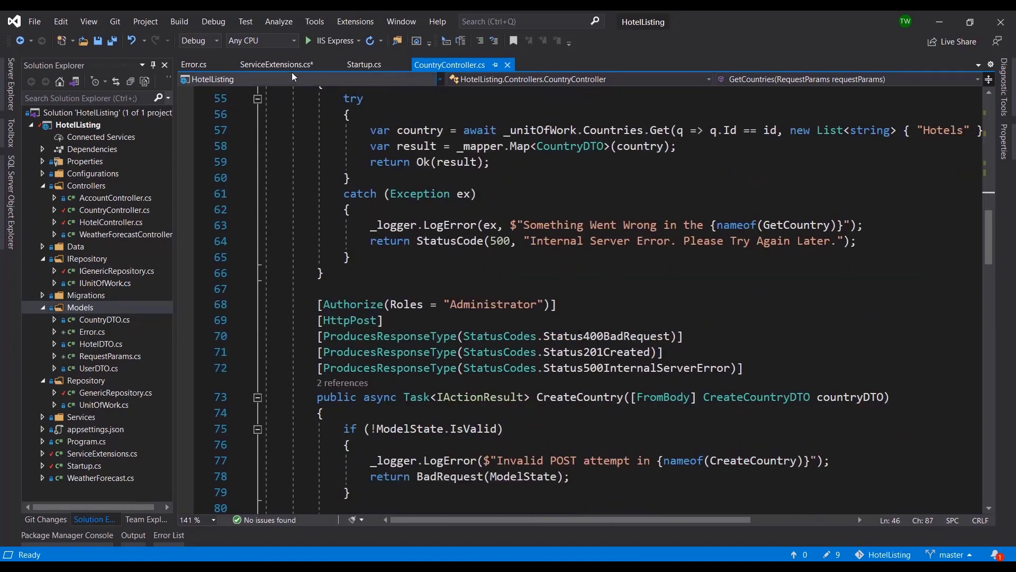
pyautogui.click(277, 64)
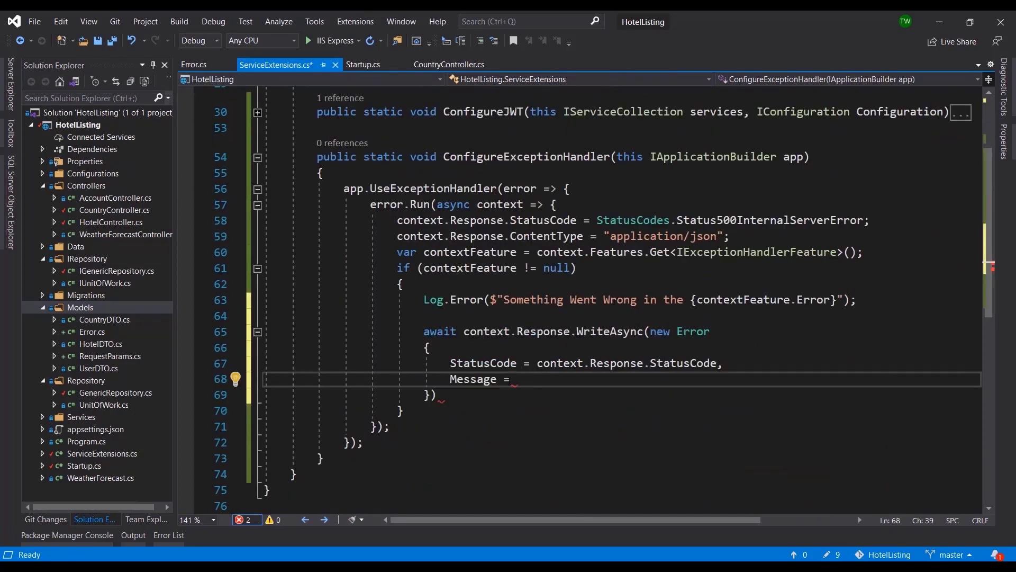
pyautogui.write('"Internal Server Error. Please Try Again Later."')
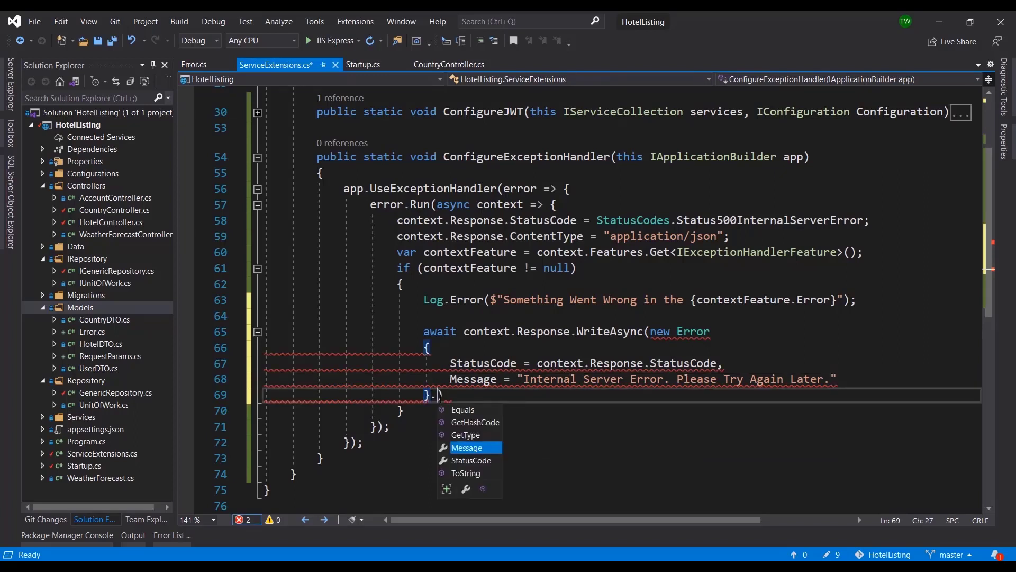
pyautogui.write('ToString()')
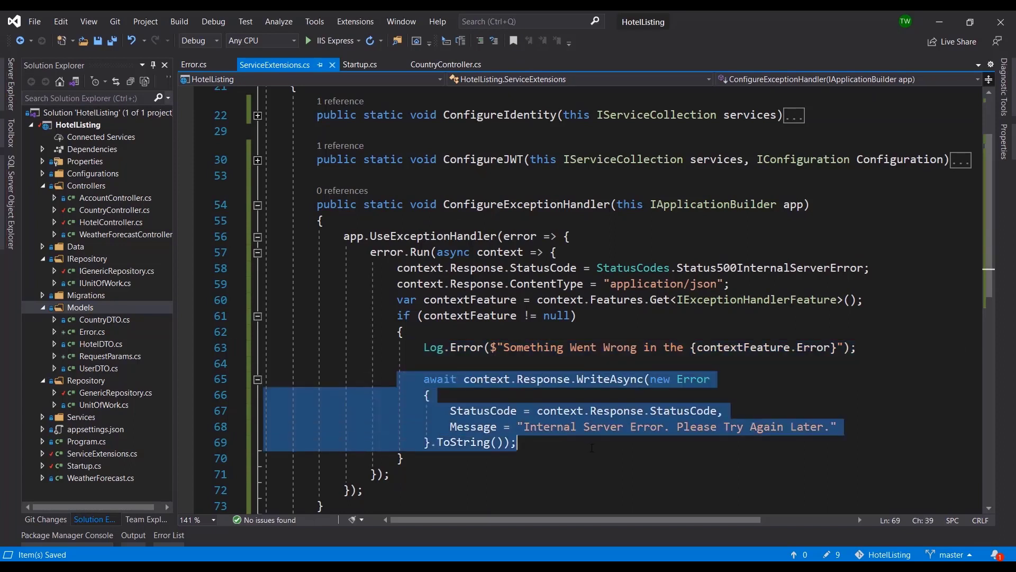
# Review the Error and Message in the finished handler, then bring up GetCountry in CountryController
pyautogui.doubleClick(693, 379)
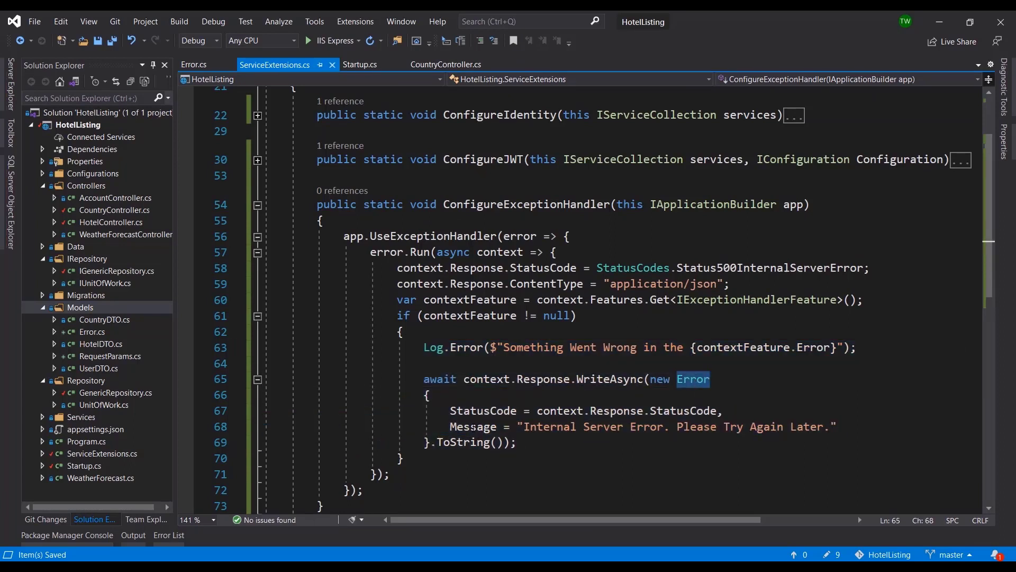
pyautogui.doubleClick(473, 426)
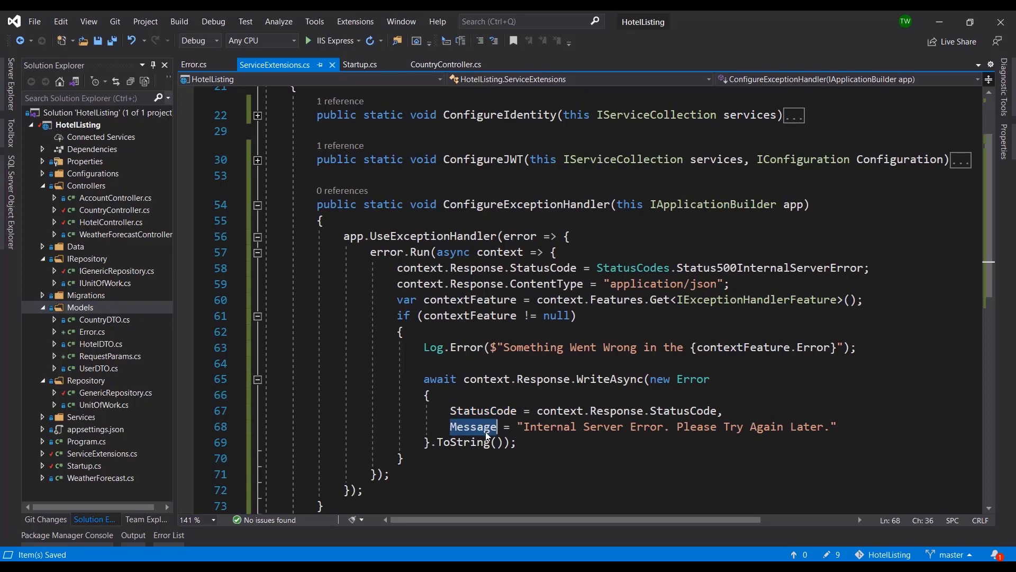
pyautogui.click(665, 427)
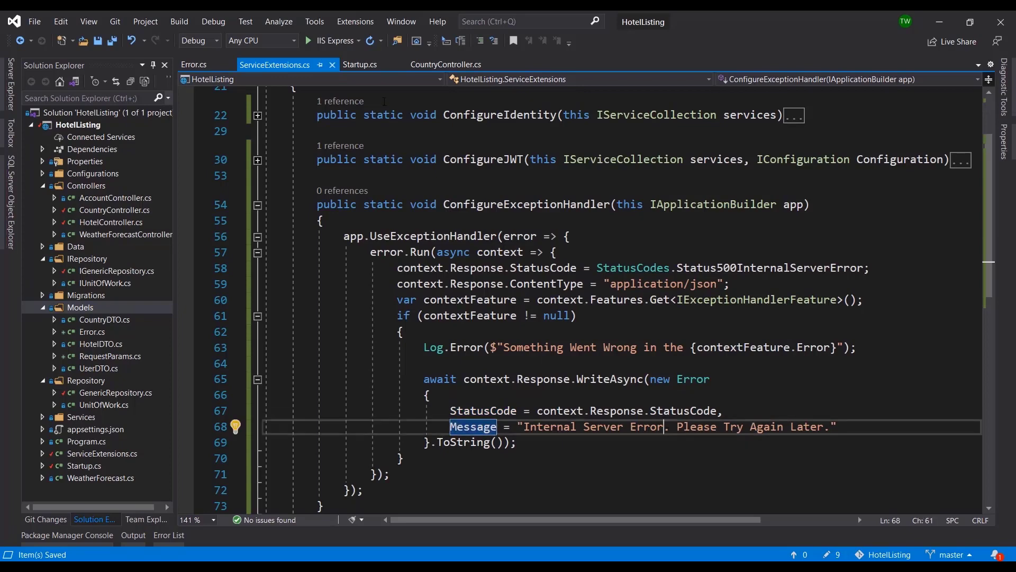
pyautogui.click(446, 65)
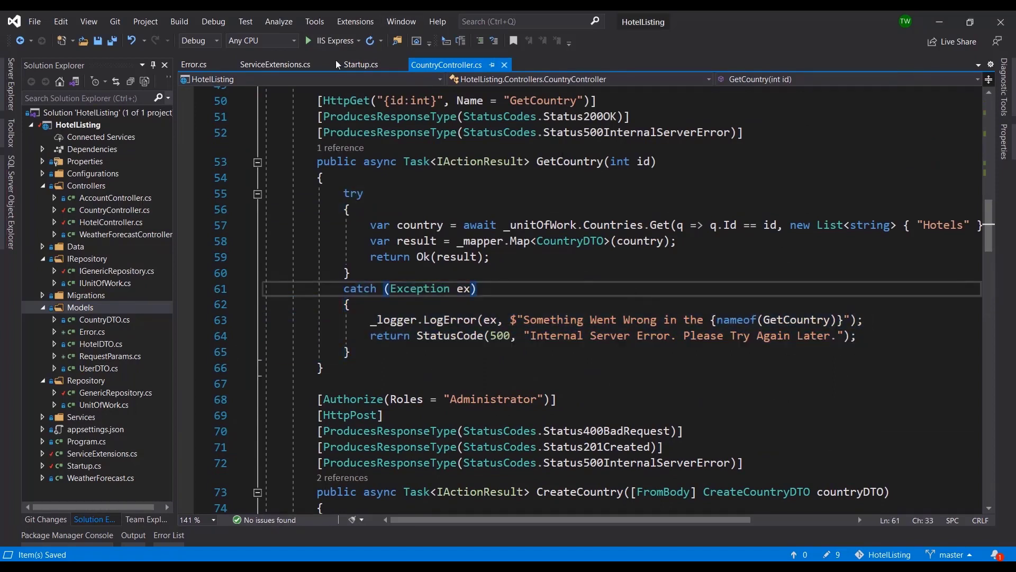
# Add app.ConfigureExceptionHandler(); to Startup's Configure pipeline, save, and return to CountryController
pyautogui.click(360, 65)
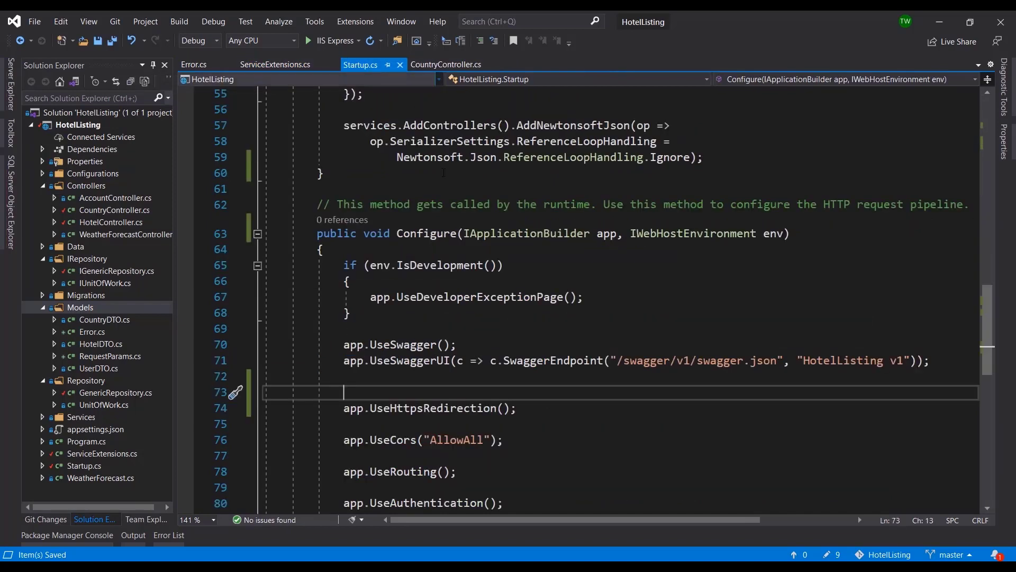
pyautogui.write('app.ConfigureExceptionHandler();')
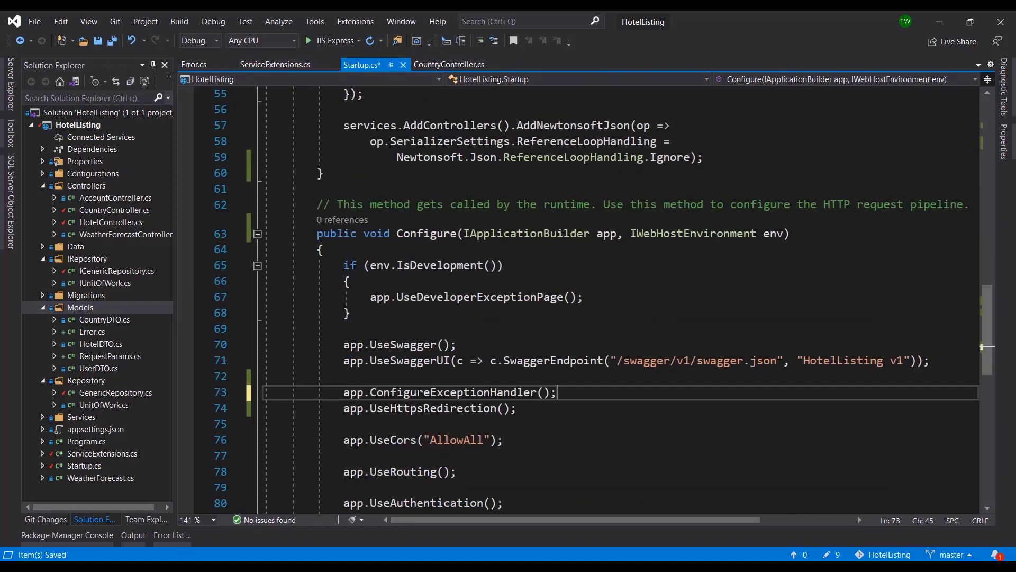
pyautogui.press('enter')
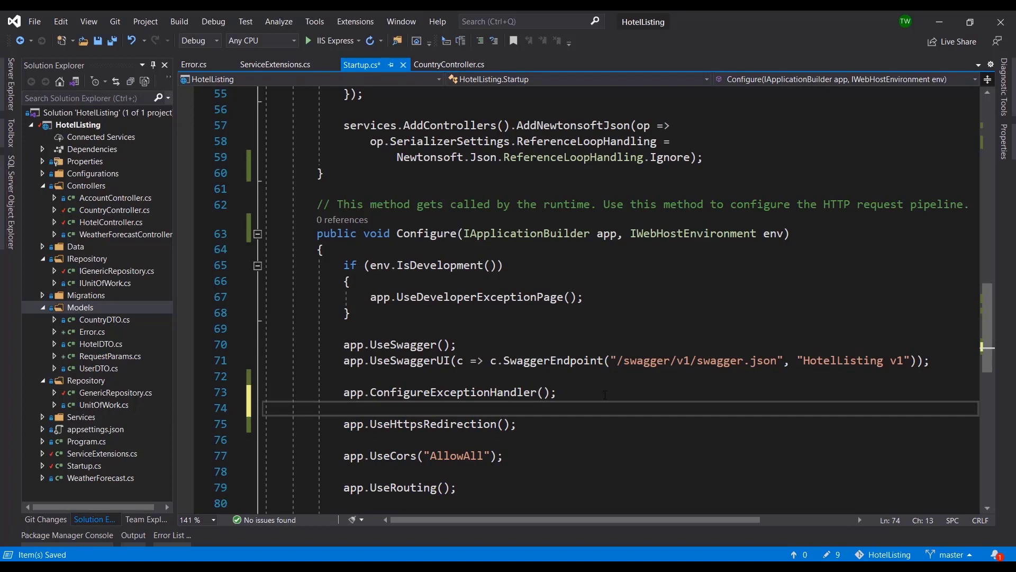
pyautogui.click(420, 391)
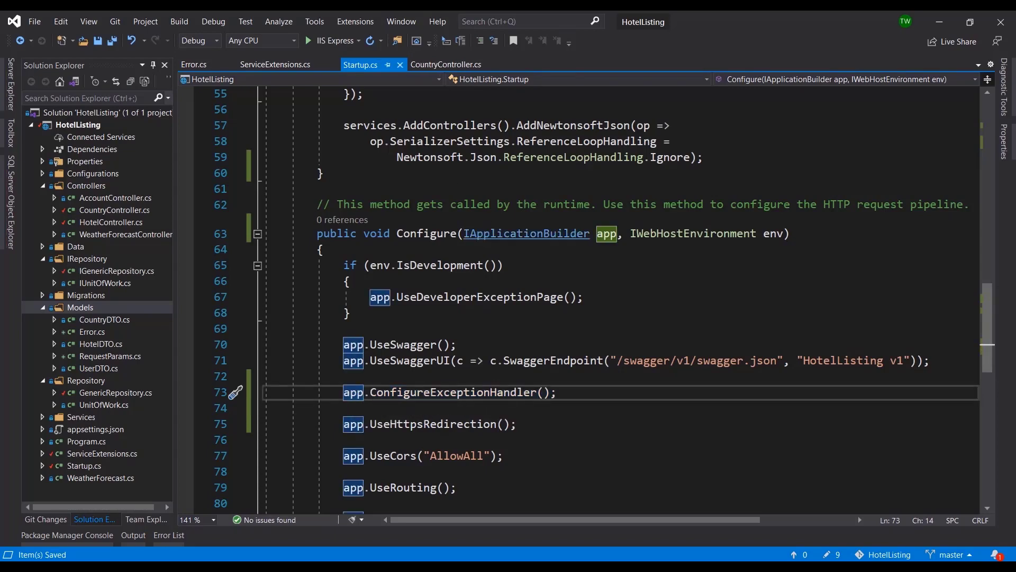
pyautogui.click(446, 65)
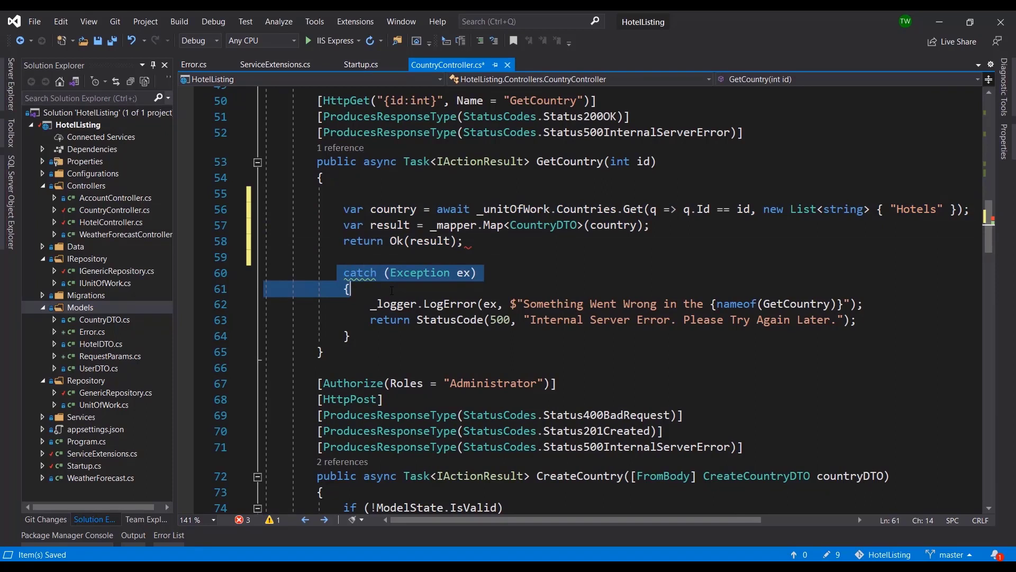
pyautogui.moveTo(350, 288); pyautogui.dragTo(351, 336)
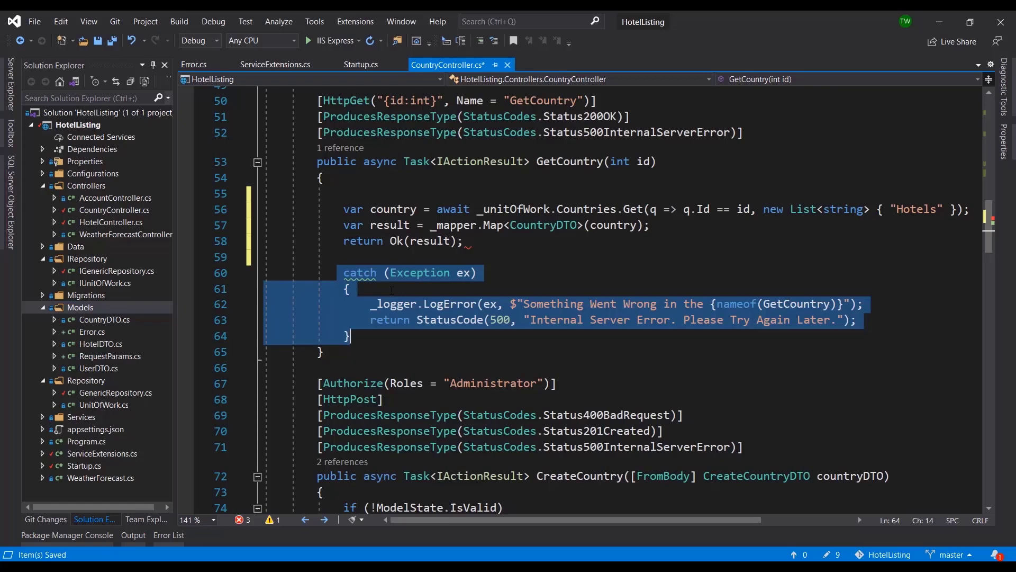
pyautogui.press('Delete')
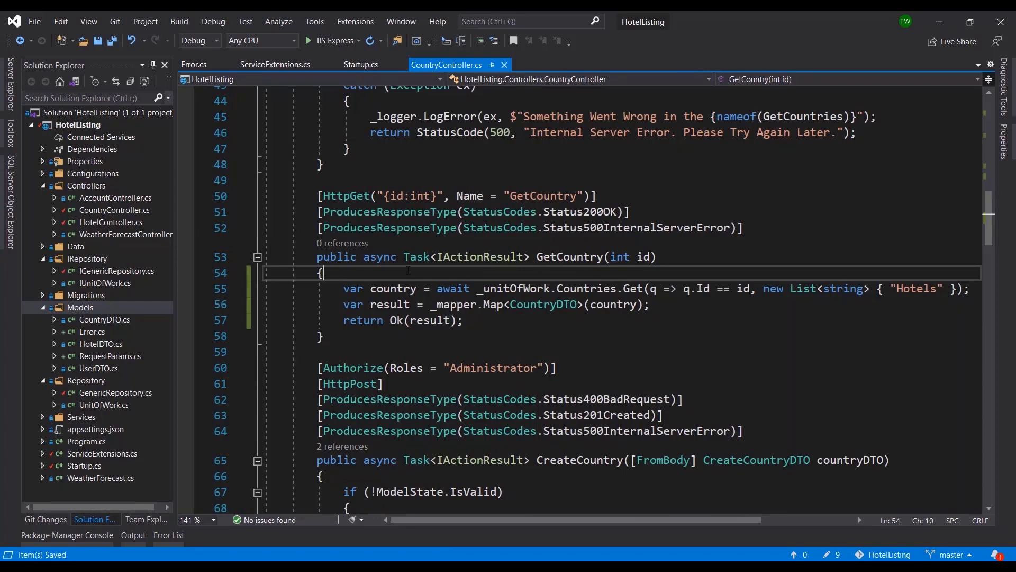
pyautogui.click(274, 64)
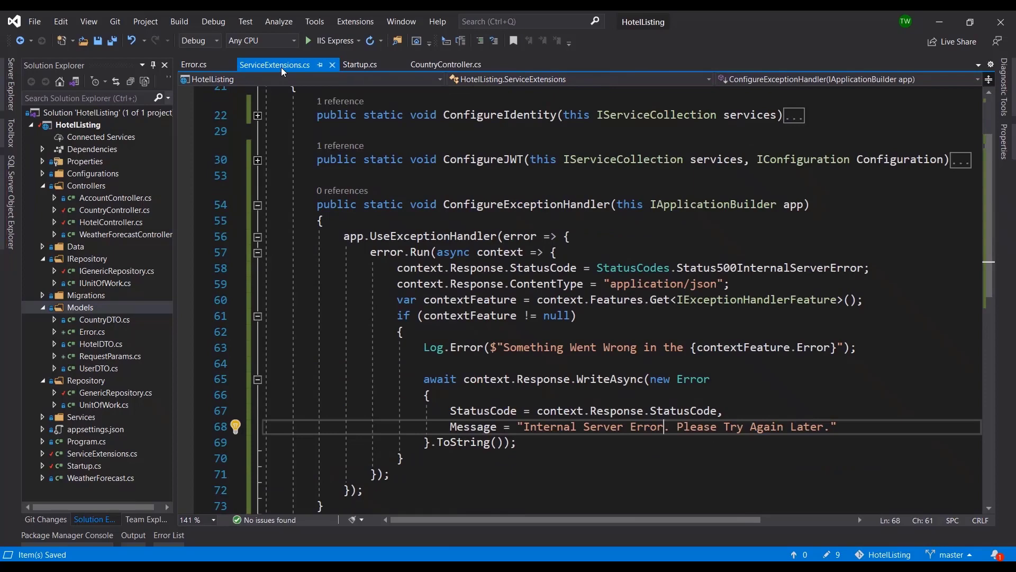
pyautogui.click(446, 64)
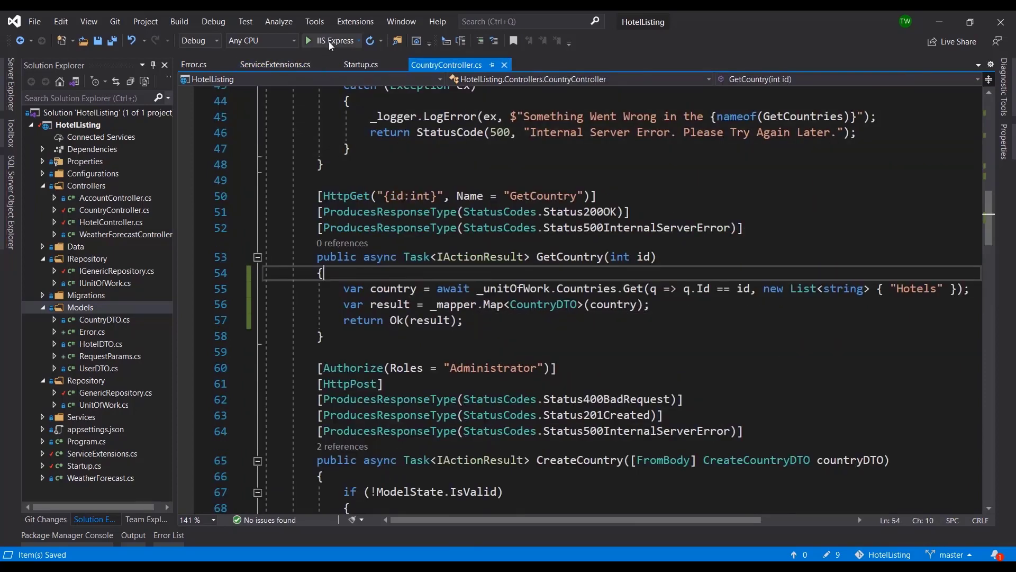
pyautogui.click(312, 42)
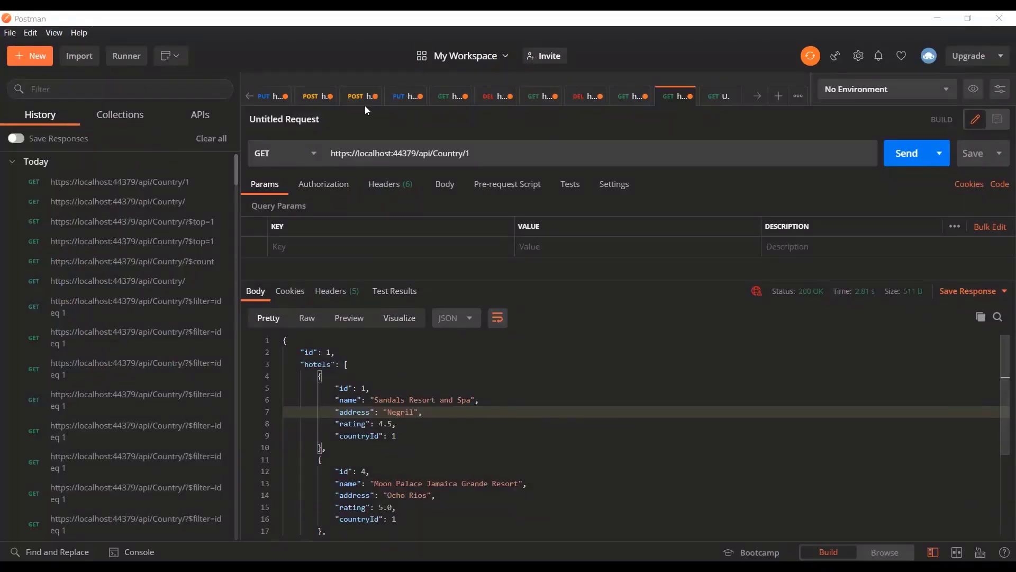
# Check the GET api/Country/1 request address in Postman while the API runs under the debugger
pyautogui.click(420, 152)
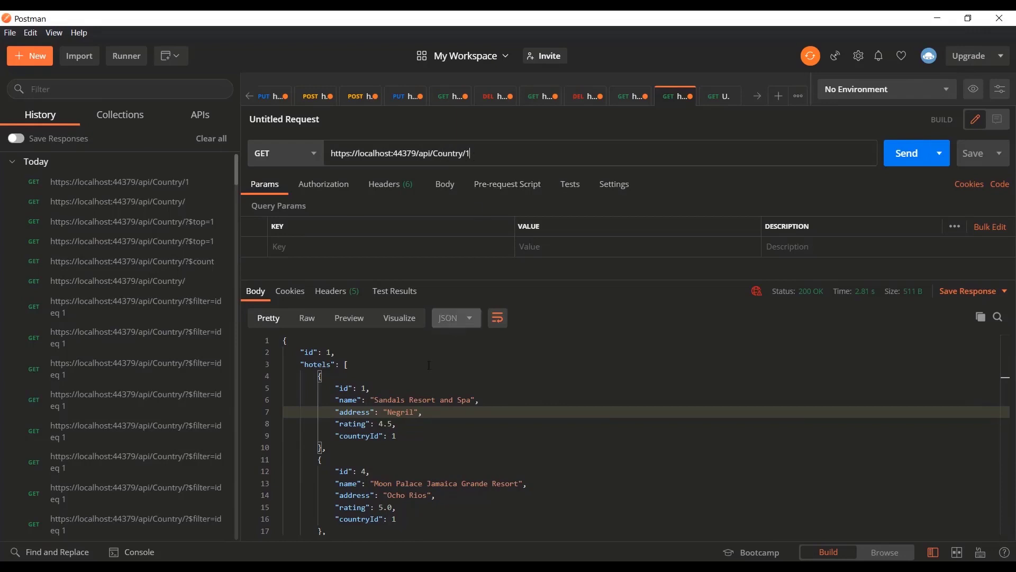
pyautogui.scroll(-3)
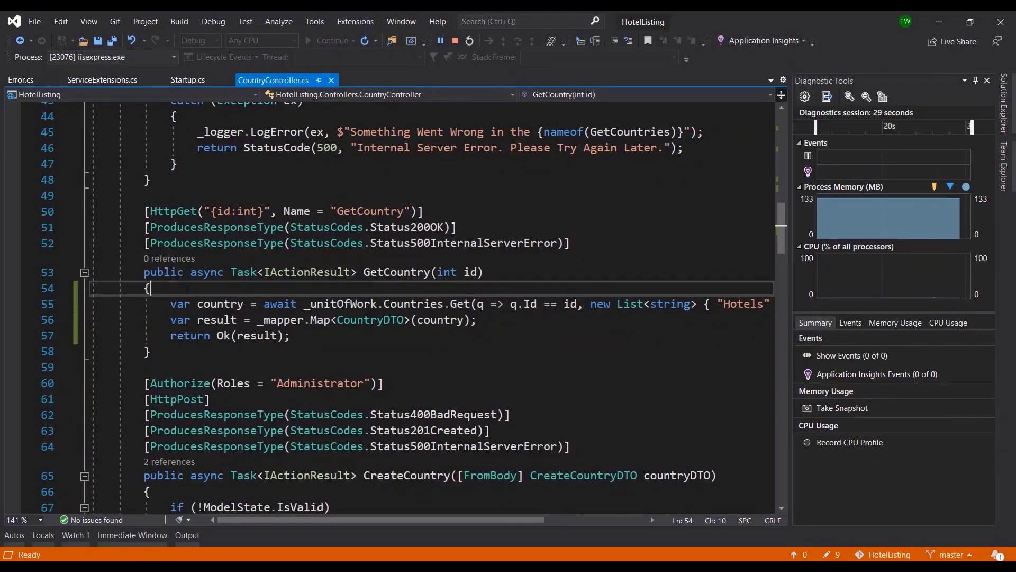
# Add throw new Exception(); as the first line of GetCountry and highlight it
pyautogui.press('enter')
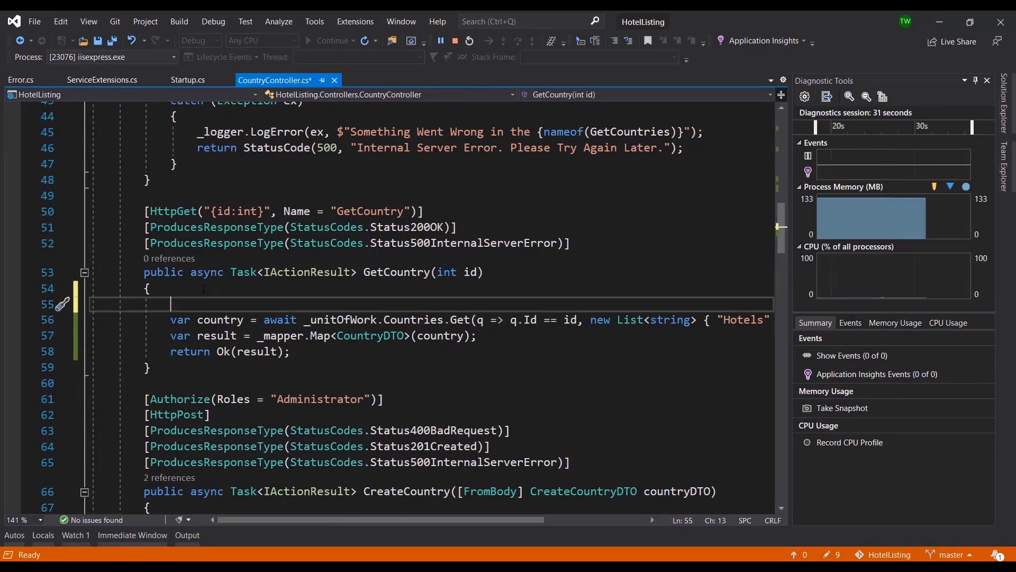
pyautogui.write('throw new Exception();')
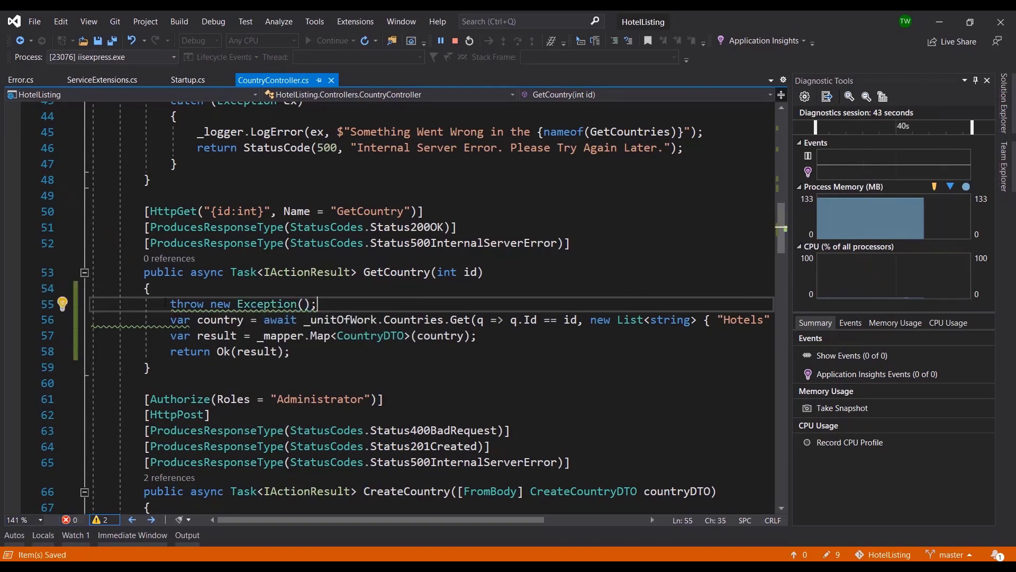
pyautogui.tripleClick(241, 304)
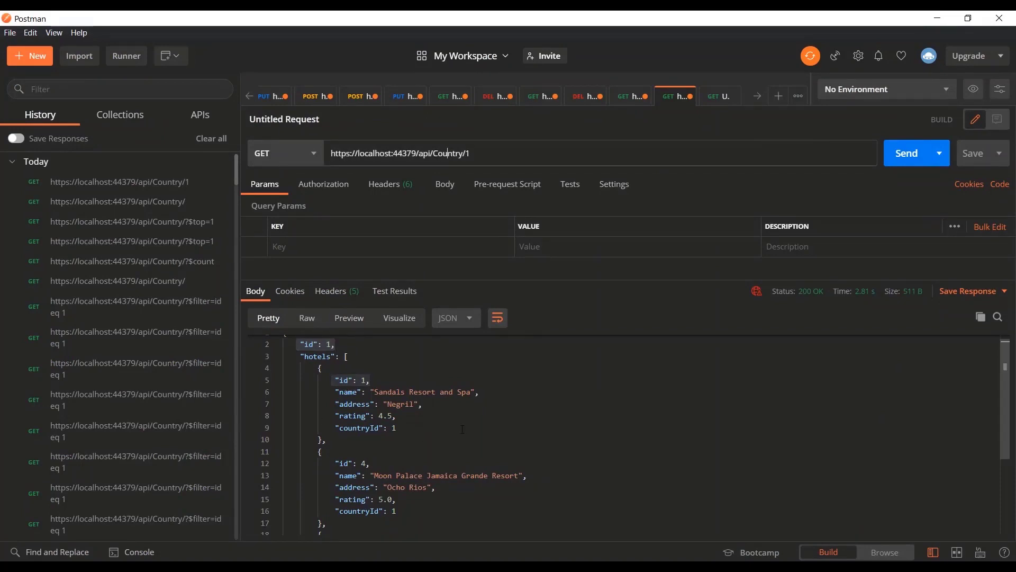
# Send GET api/Country/1 and highlight the StatusCode and Message keys in the 500 JSON response
pyautogui.click(906, 153)
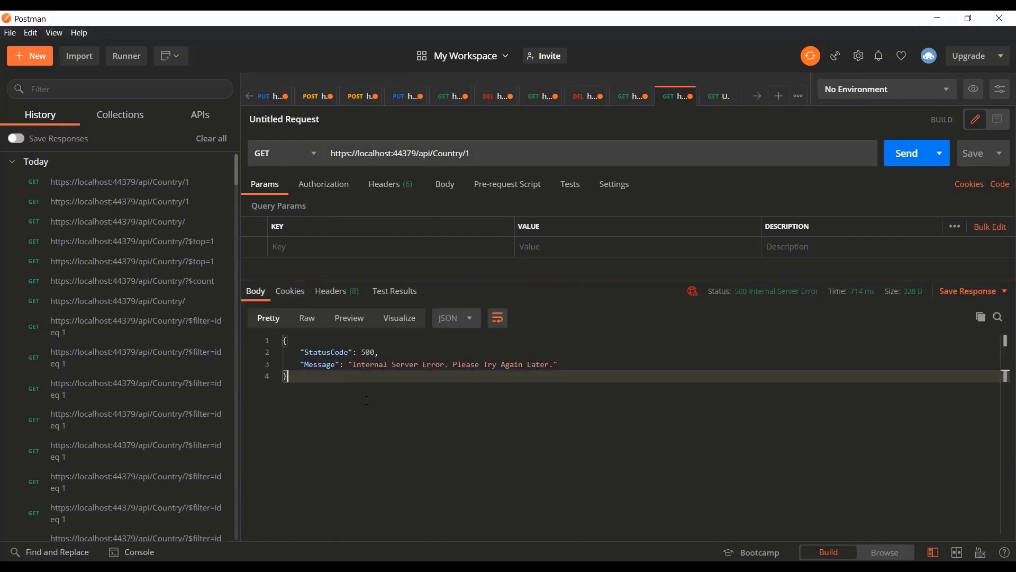
pyautogui.doubleClick(324, 351)
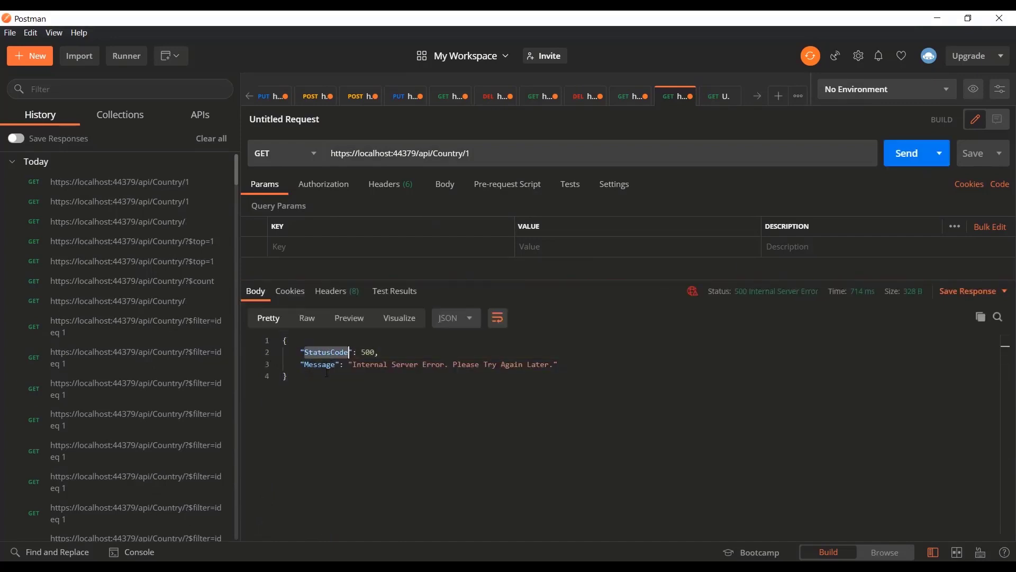
pyautogui.doubleClick(318, 364)
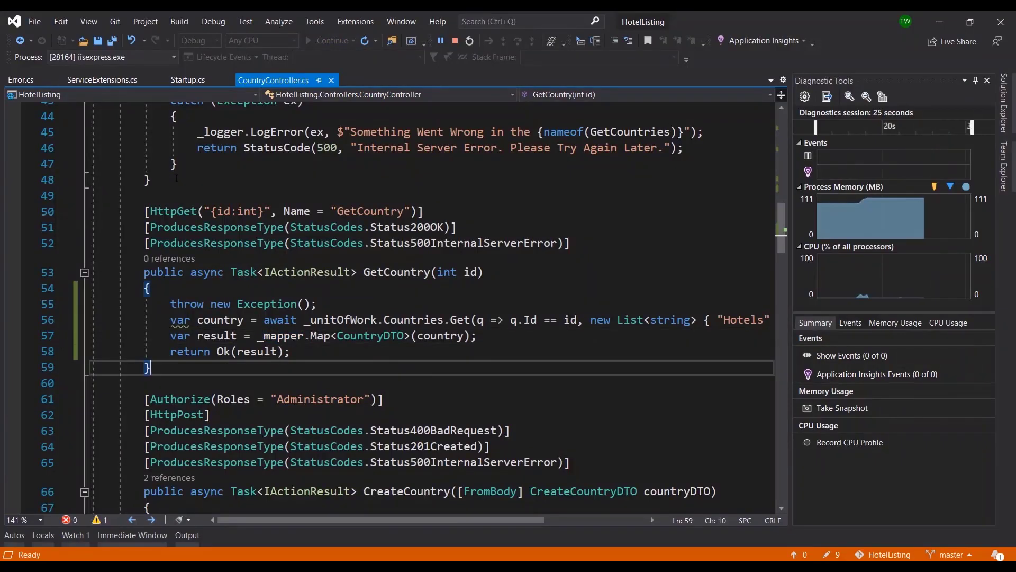
# Switch to Notepad++ showing log-20210116.txt with the GetCountry System.Exception entry
pyautogui.click(20, 79)
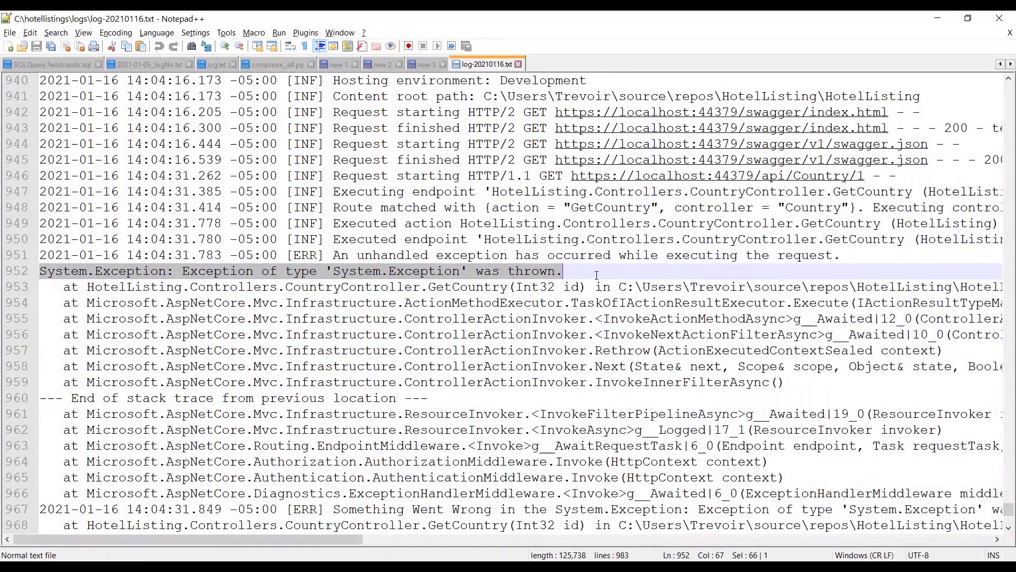
# Highlight Exception in the log and walk the stack trace's middleware and action executor lines
pyautogui.click(356, 271)
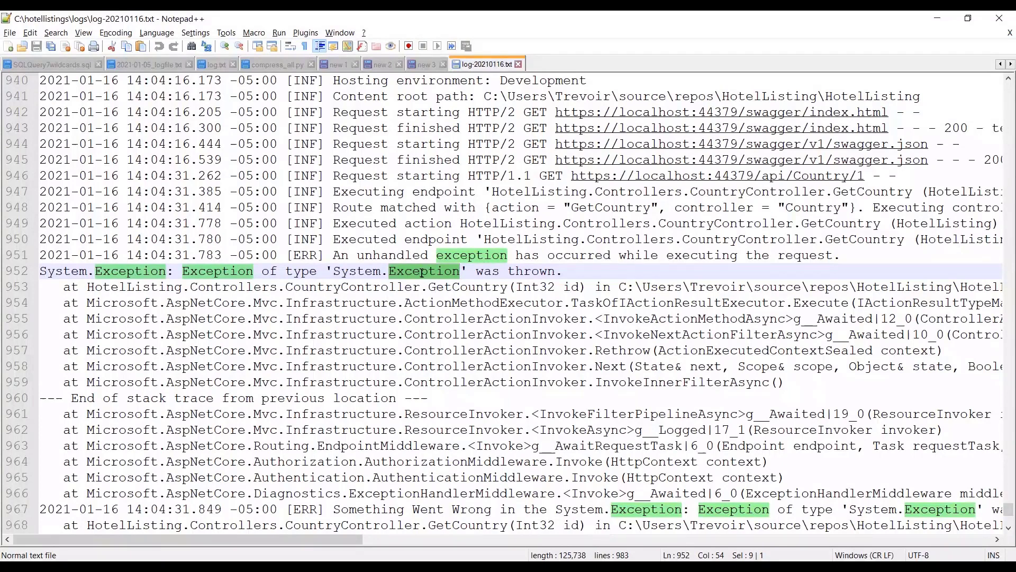
pyautogui.moveTo(444, 377)
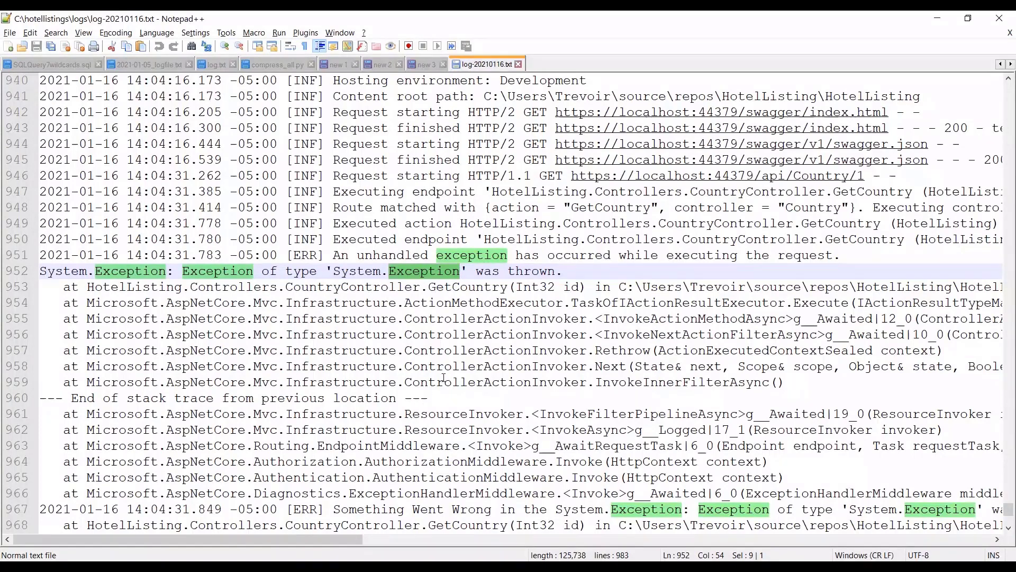
pyautogui.click(394, 445)
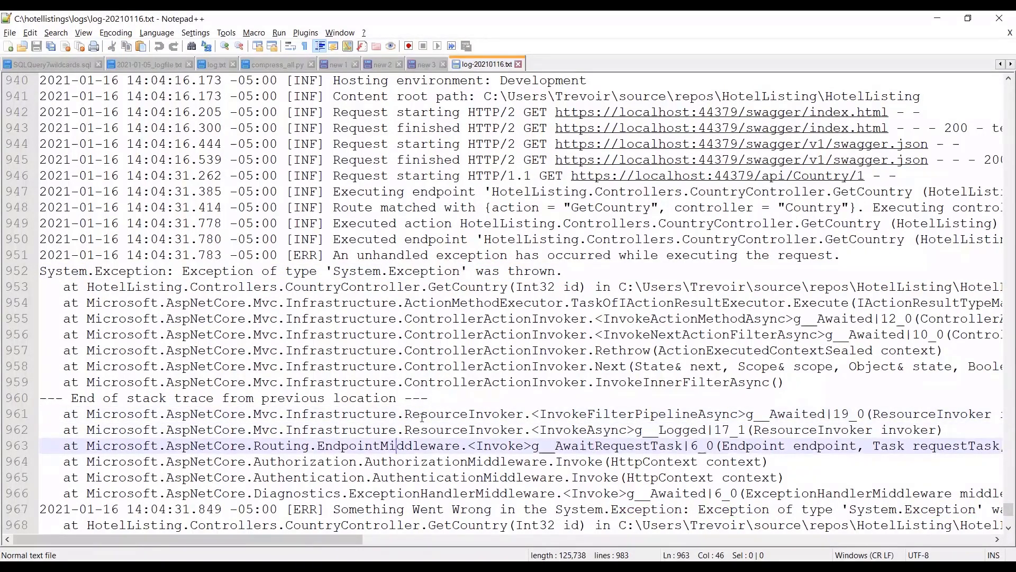
pyautogui.click(441, 303)
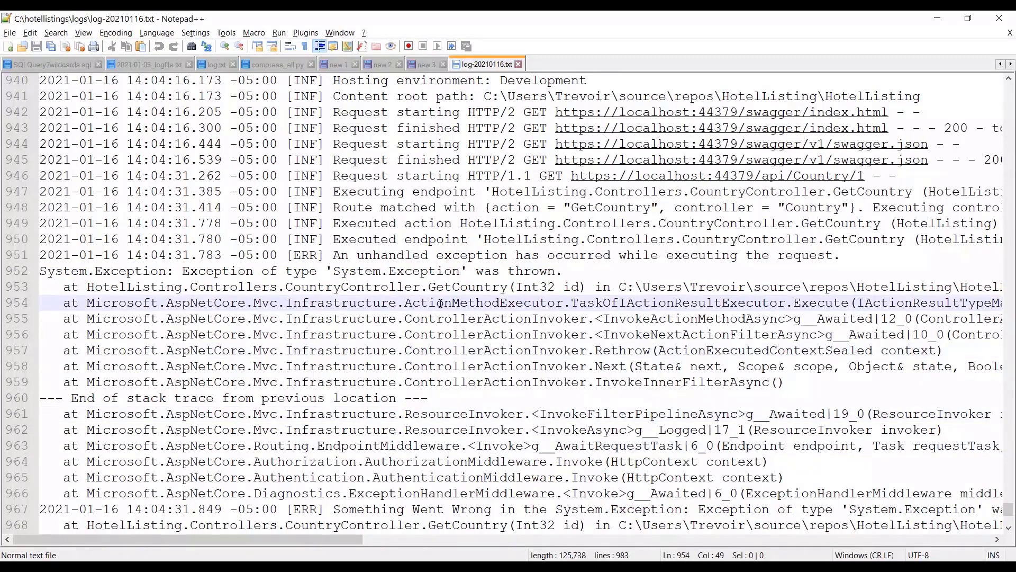
pyautogui.doubleClick(233, 287)
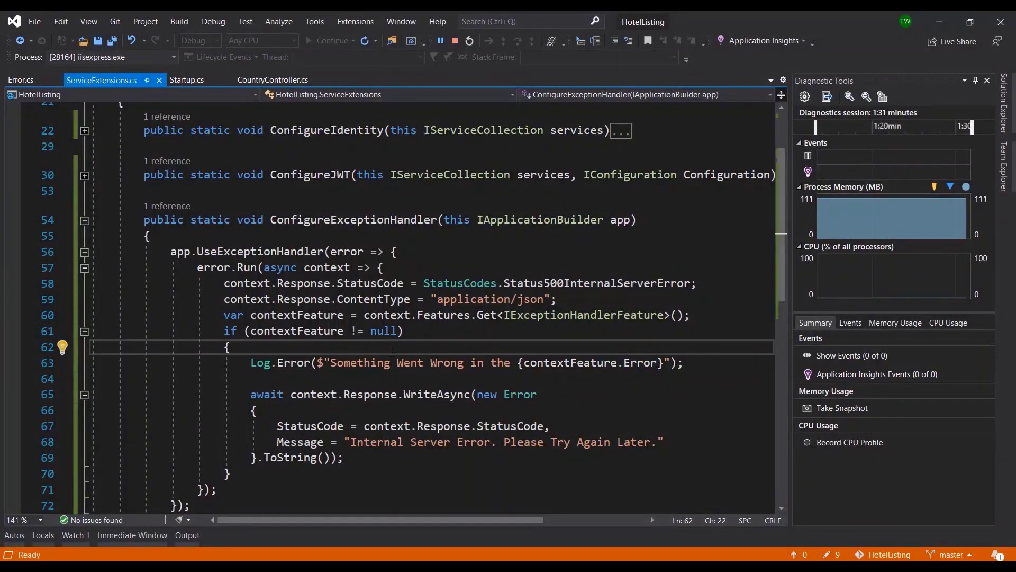
# Review ConfigureExceptionHandler's Log.Error call and error serialization, then stop debugging at UpdateCountry
pyautogui.moveTo(169, 252); pyautogui.dragTo(230, 473)
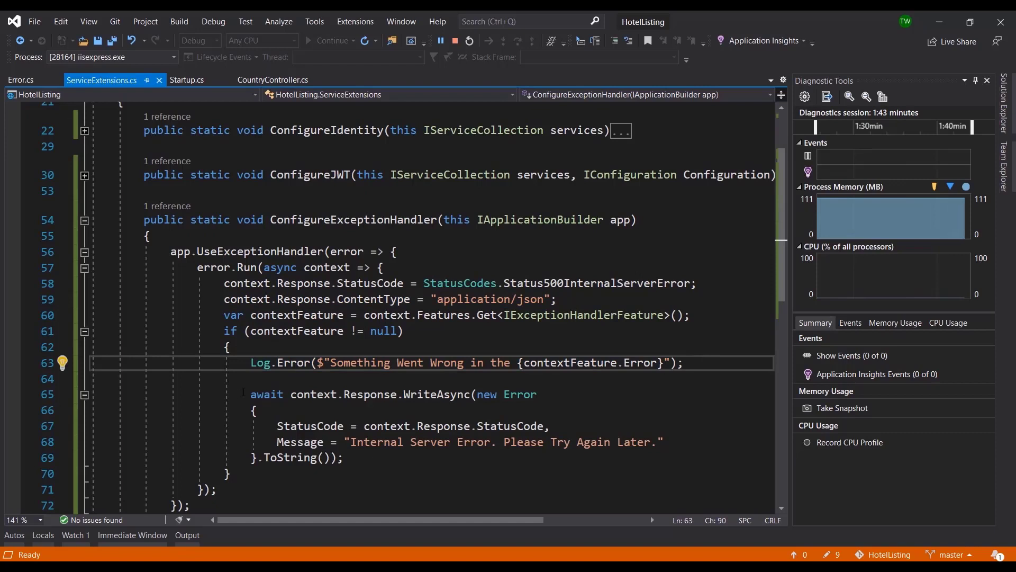
pyautogui.doubleClick(368, 393)
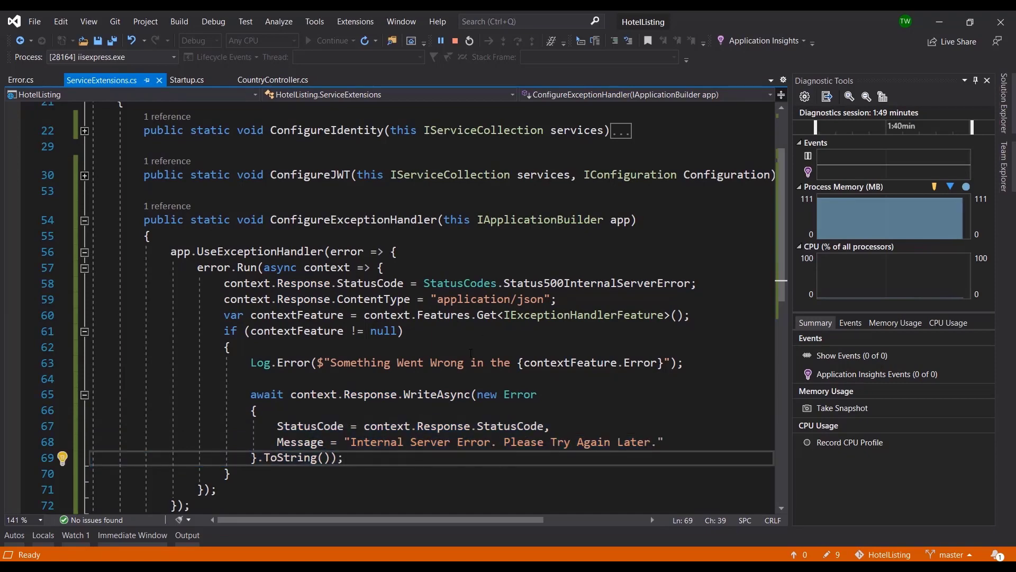
pyautogui.click(273, 79)
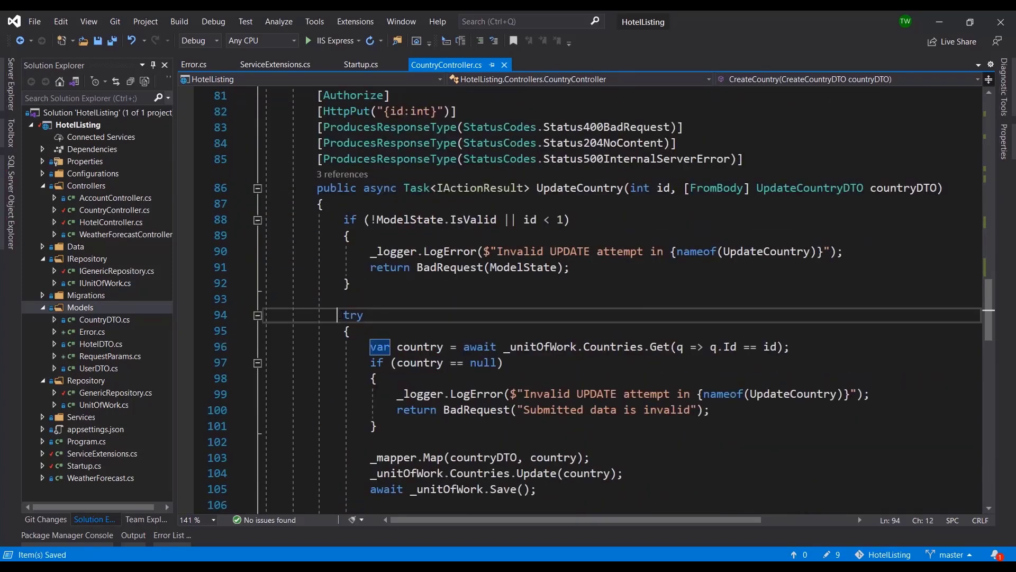
# Remove the try/catch wrappers from UpdateCountry and DeleteCountry, glancing at the global handler
pyautogui.scroll(-3)
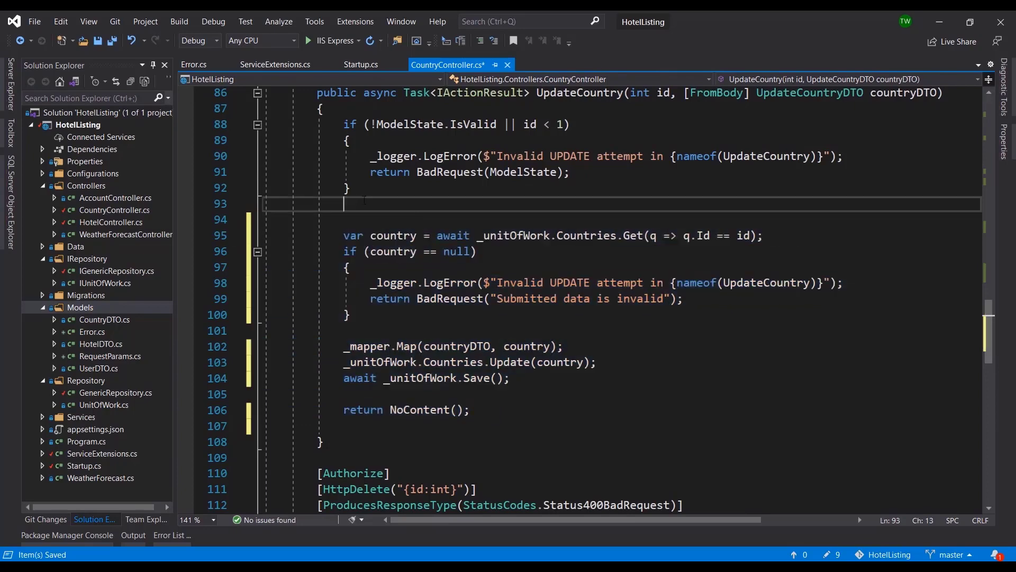
pyautogui.press('Backspace')
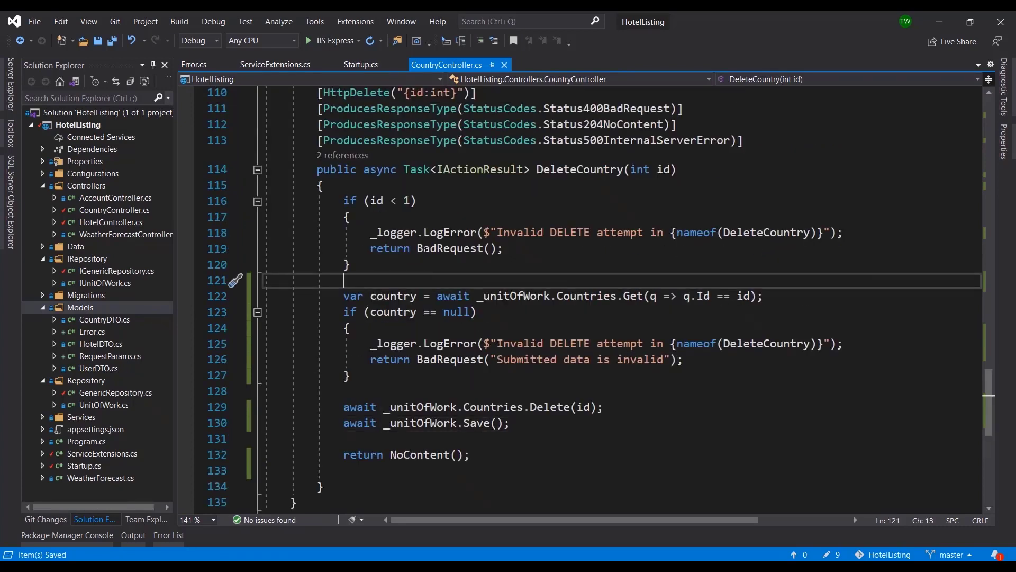
pyautogui.click(275, 64)
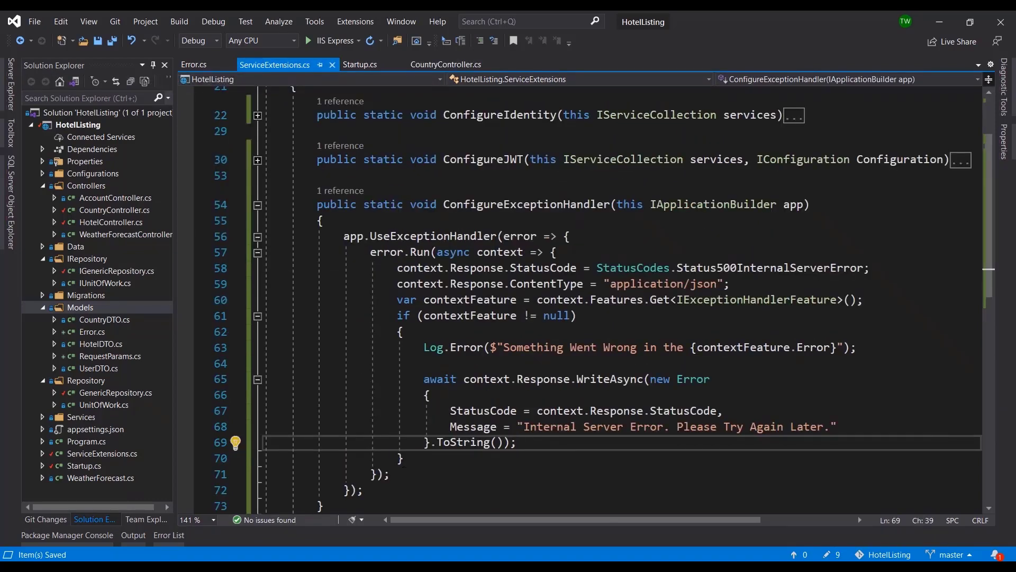
pyautogui.click(446, 65)
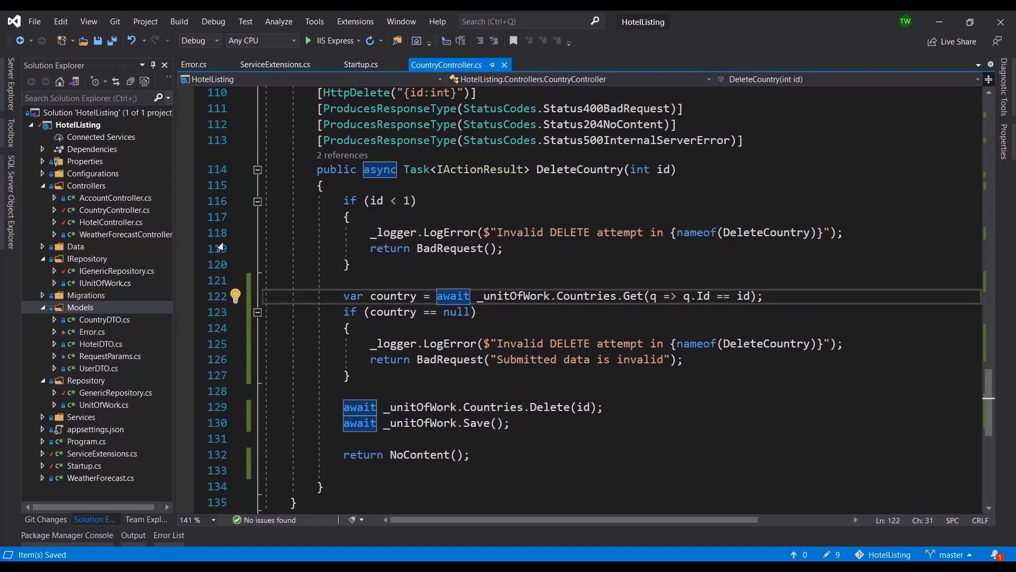
# Open HotelController.cs and highlight its Status500InternalServerError response attributes
pyautogui.click(109, 221)
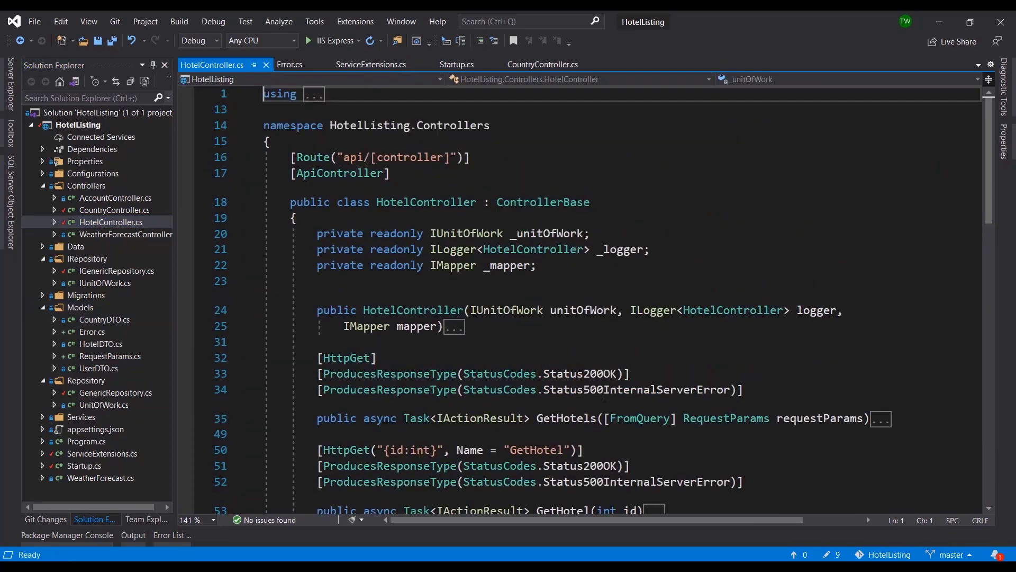
pyautogui.doubleClick(635, 390)
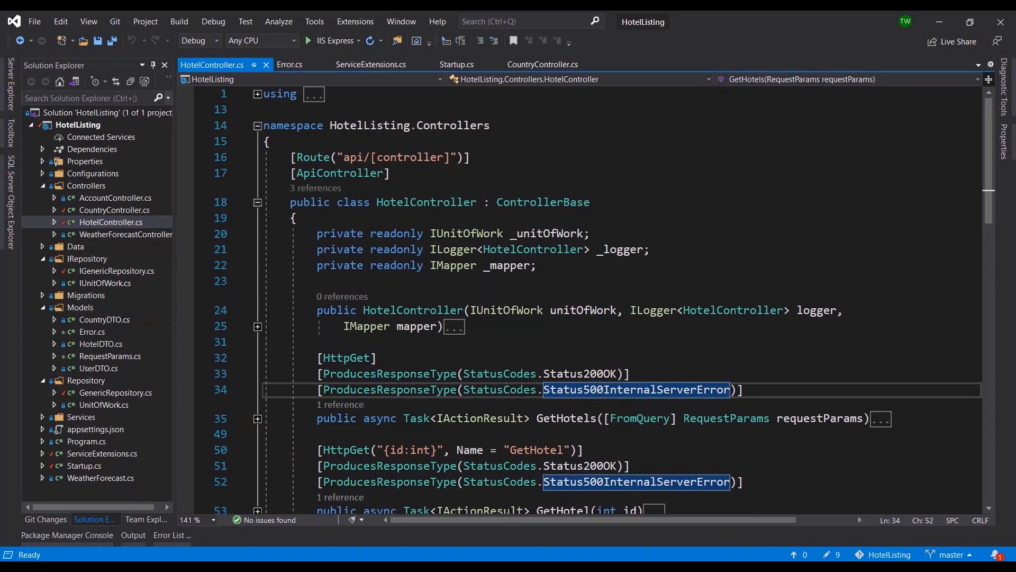